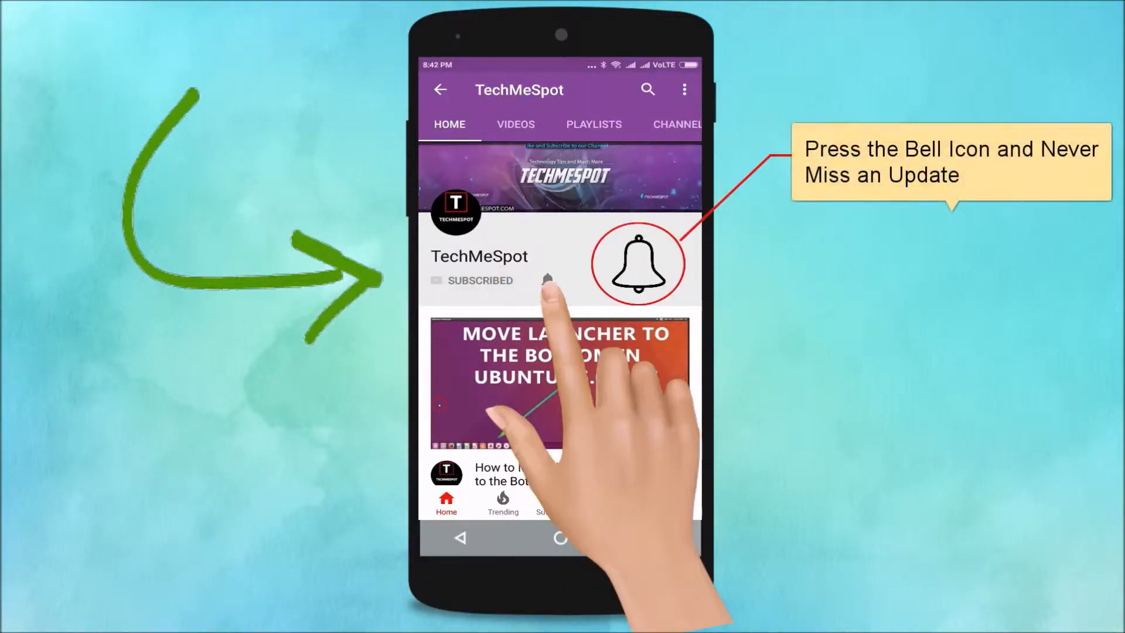
Bring the Facebook News Feed up in the browser.
{"action": "left_click", "coordinate": [547, 280]}
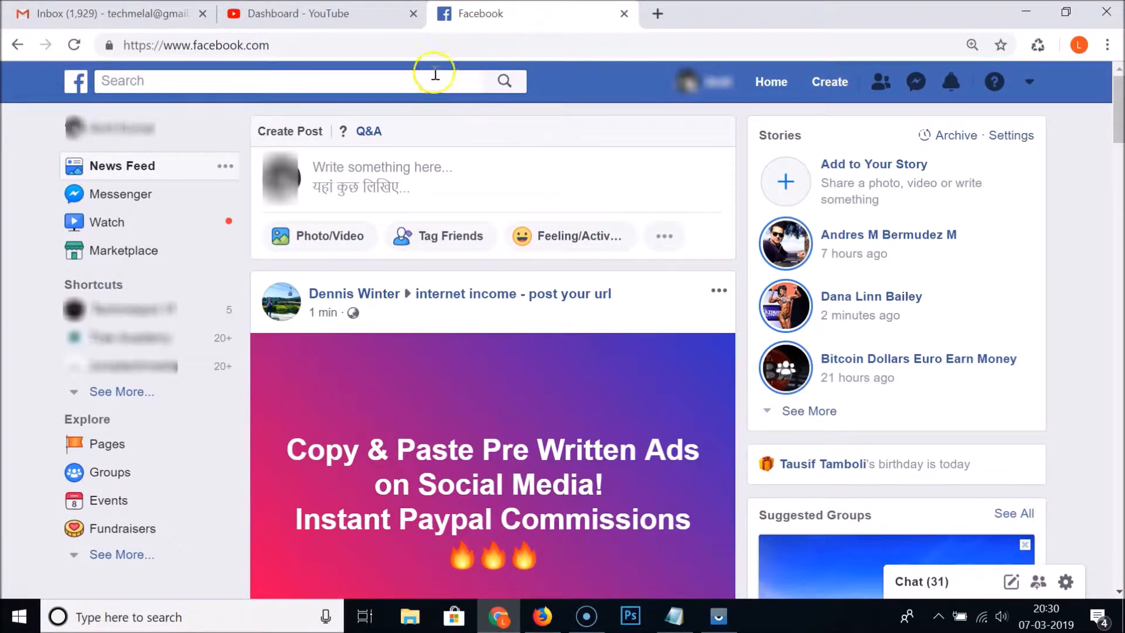
Go to General Account Settings from the account dropdown menu.
{"action": "left_click", "coordinate": [196, 45]}
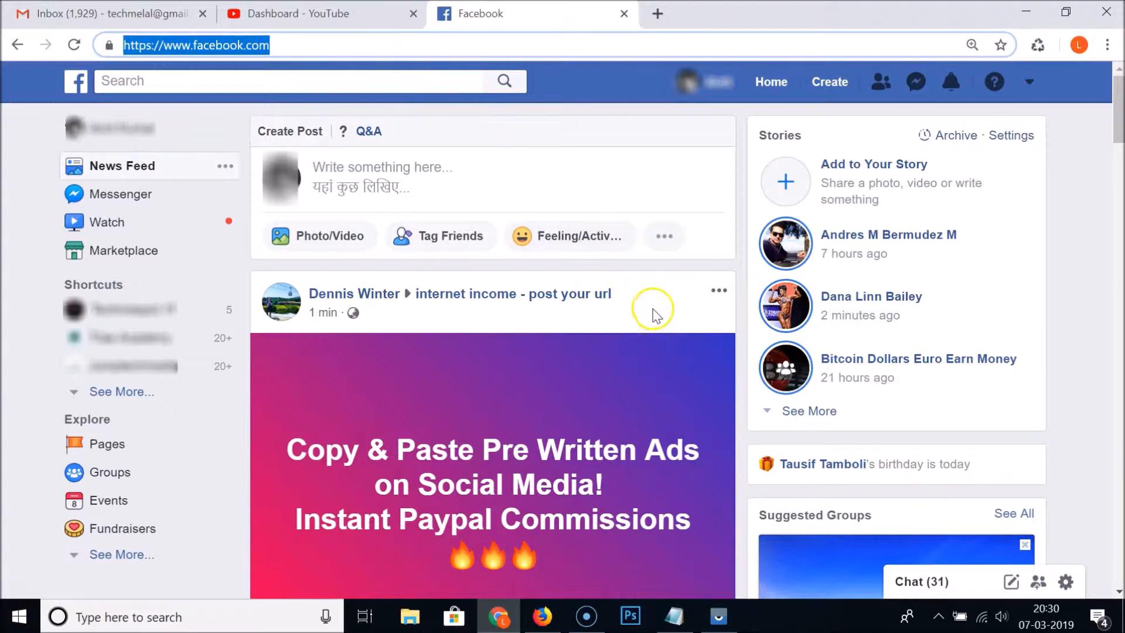
{"action": "mouse_move", "coordinate": [581, 321]}
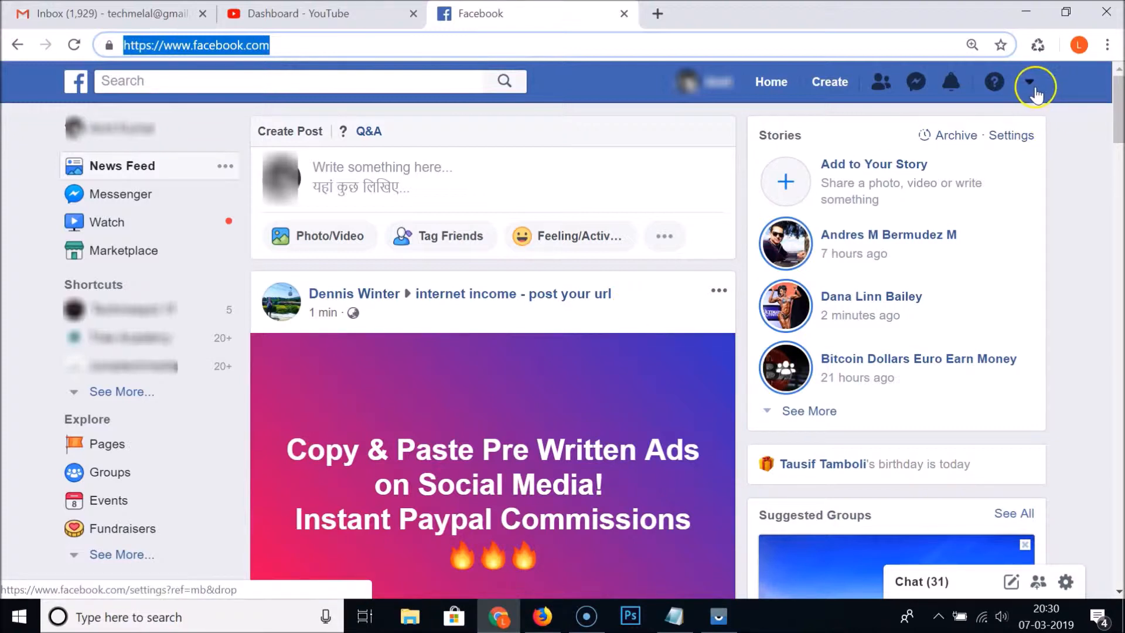
{"action": "left_click", "coordinate": [1031, 81]}
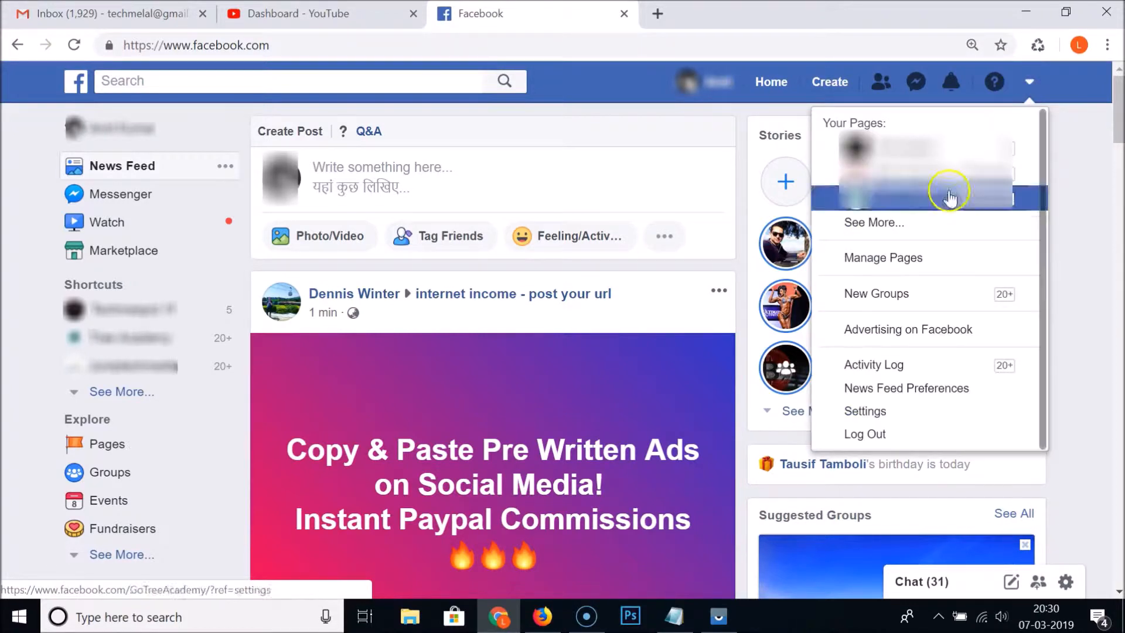
{"action": "mouse_move", "coordinate": [865, 411]}
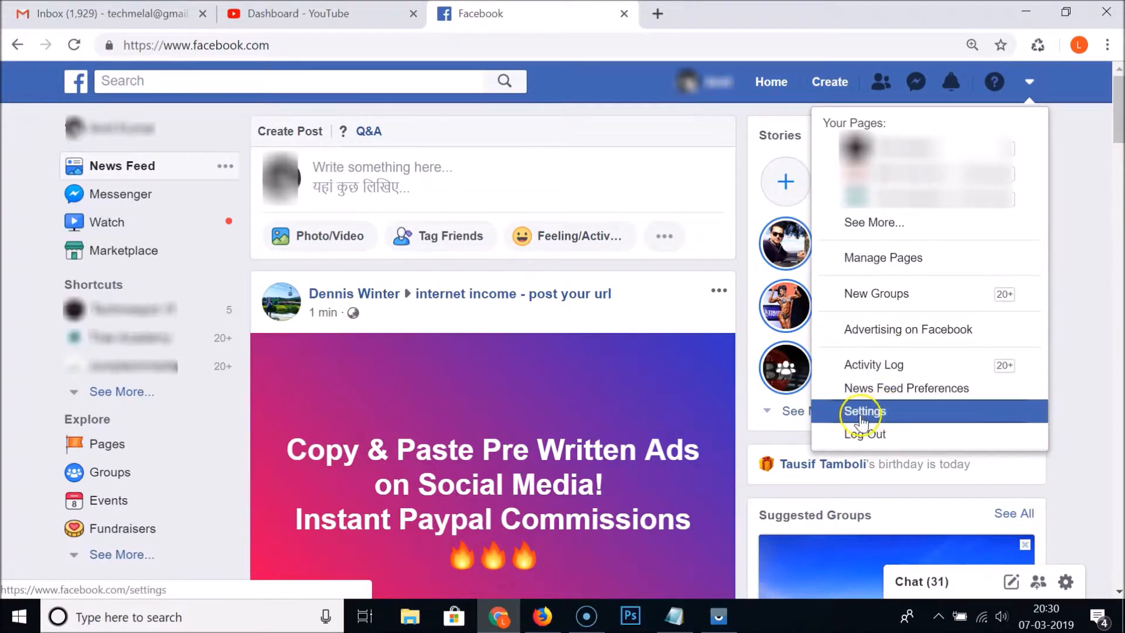
{"action": "left_click", "coordinate": [864, 411]}
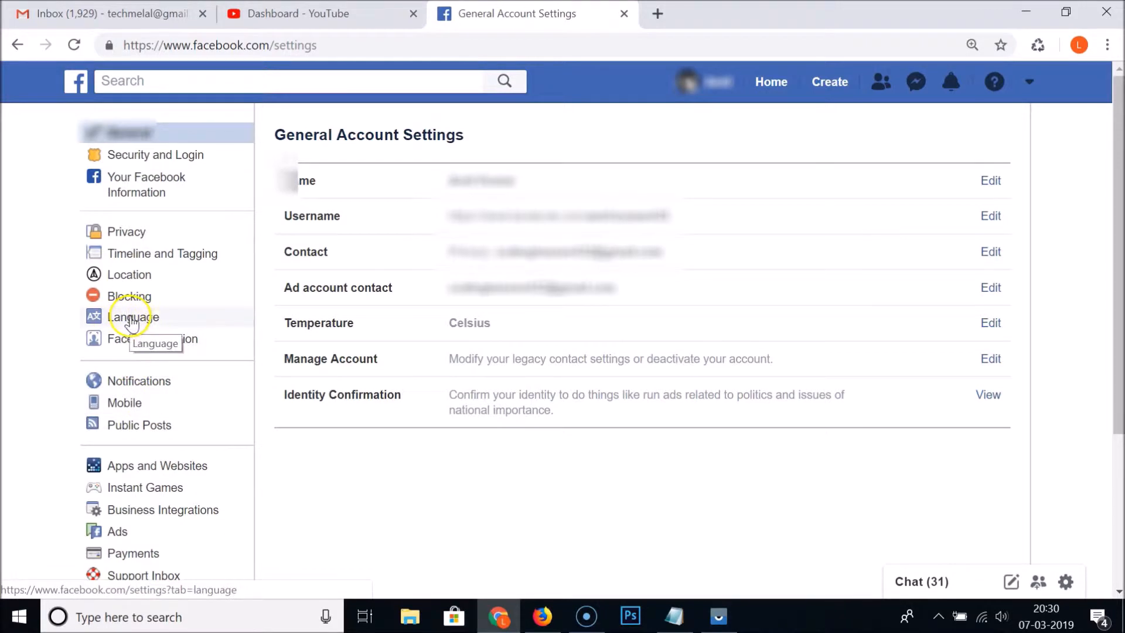
Show the Language Settings page from the settings sidebar.
{"action": "left_click", "coordinate": [134, 316]}
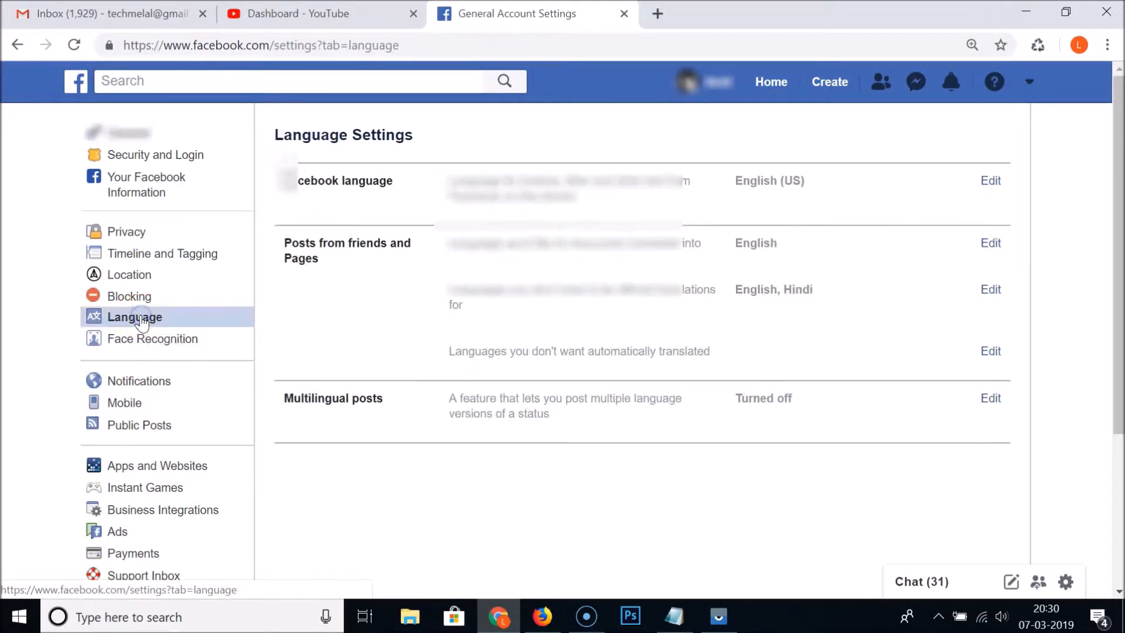
{"action": "left_click", "coordinate": [133, 316]}
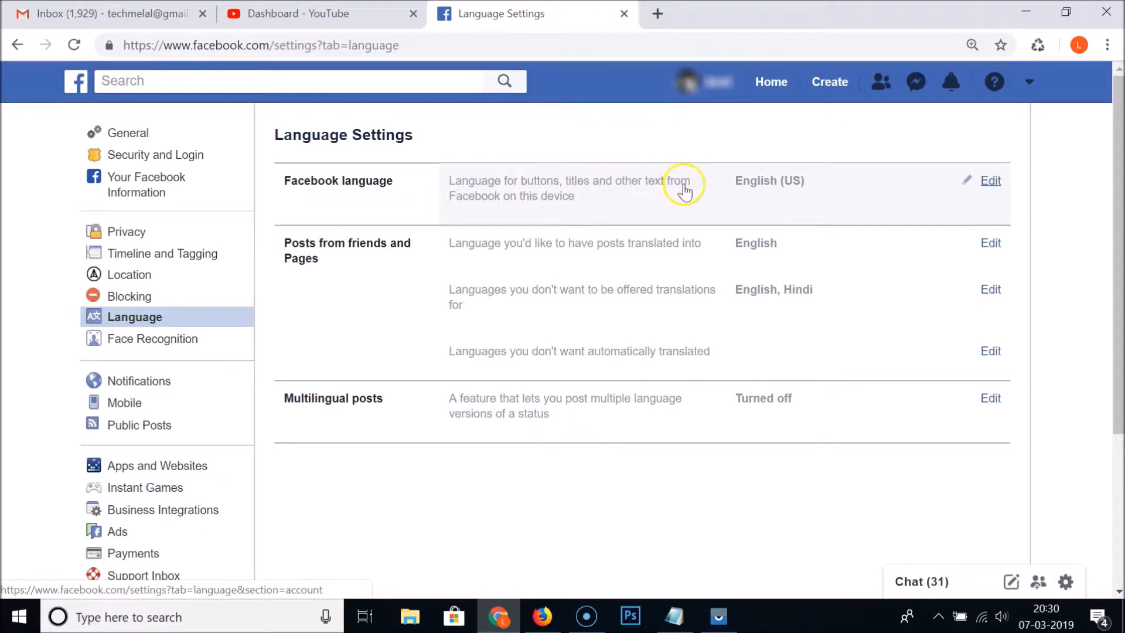
{"action": "mouse_move", "coordinate": [596, 203]}
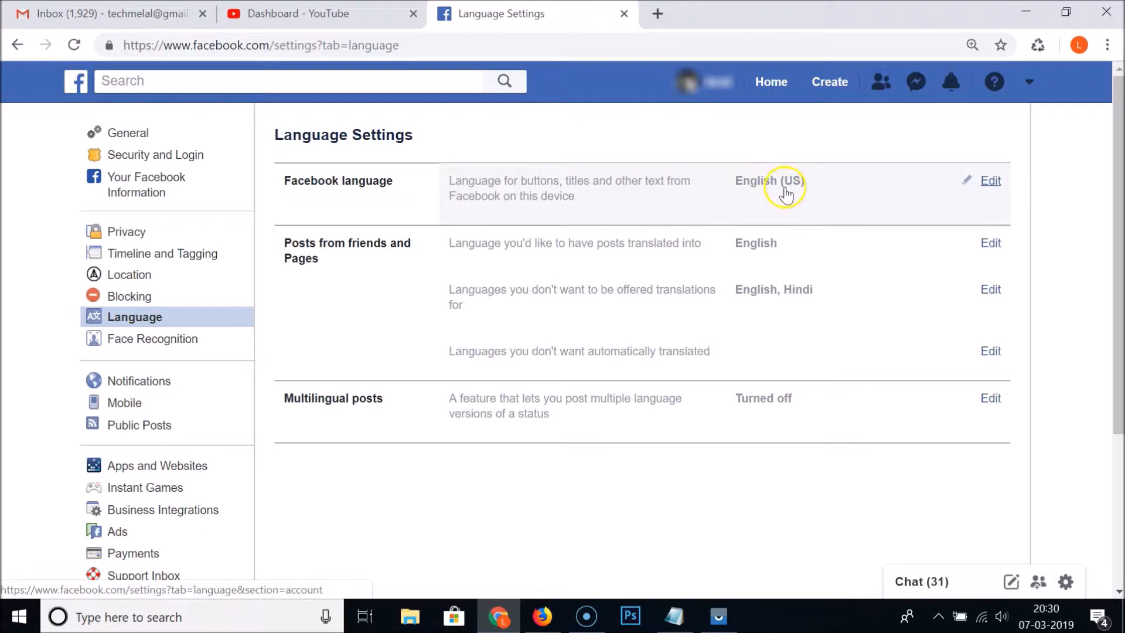
{"action": "mouse_move", "coordinate": [894, 199]}
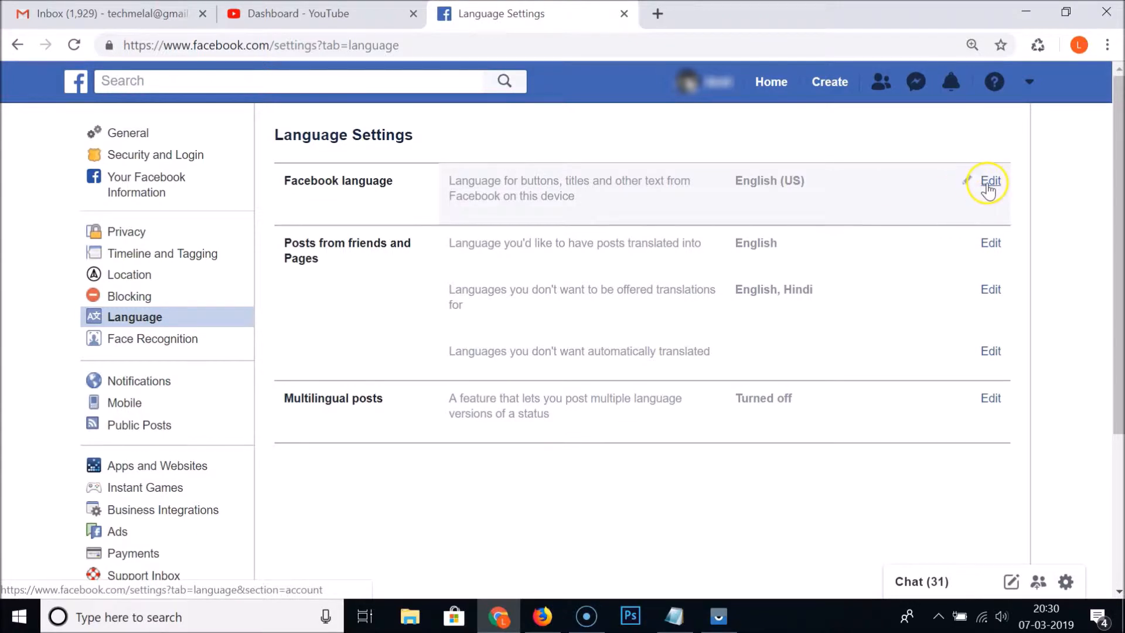
Choose Italiano as the Facebook display language in the language editor, without saving.
{"action": "left_click", "coordinate": [992, 180]}
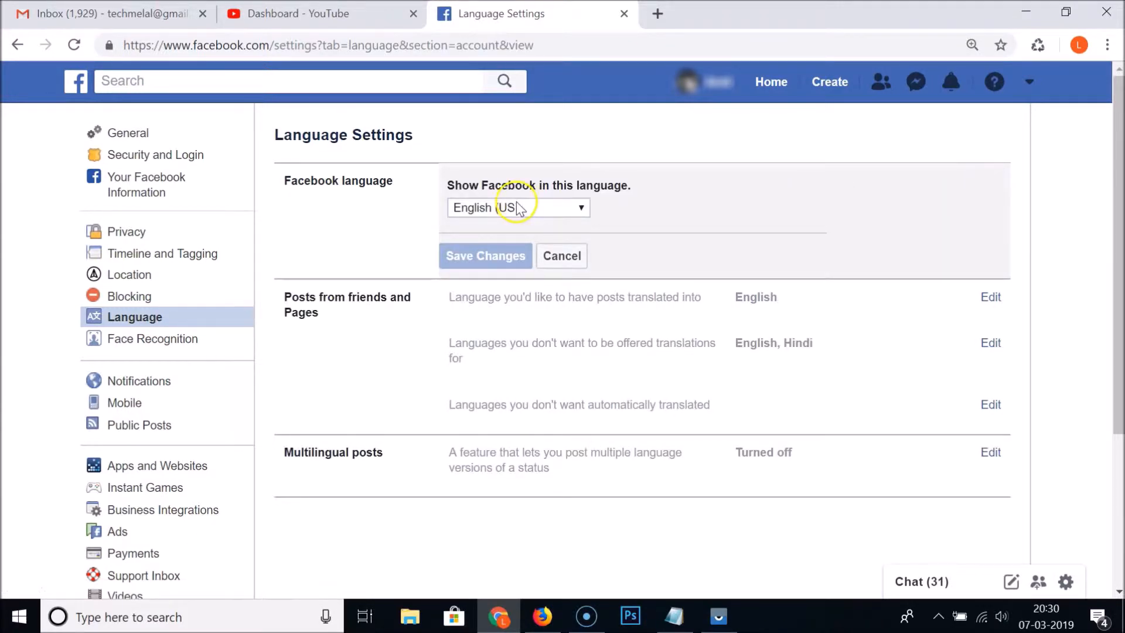
{"action": "mouse_move", "coordinate": [551, 218]}
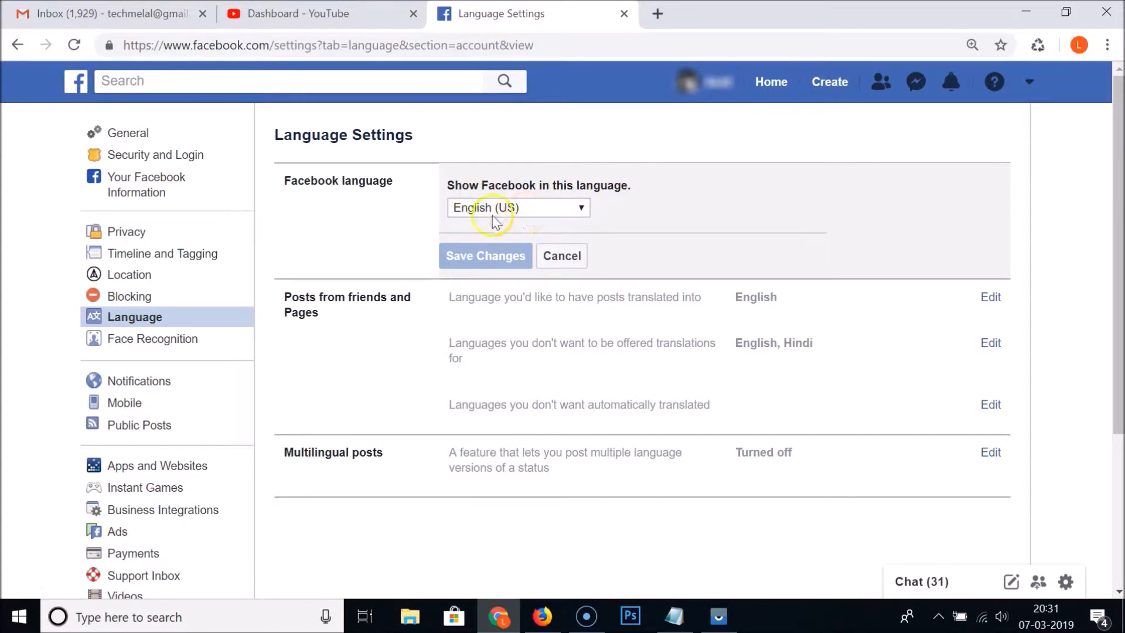
{"action": "left_click", "coordinate": [517, 208]}
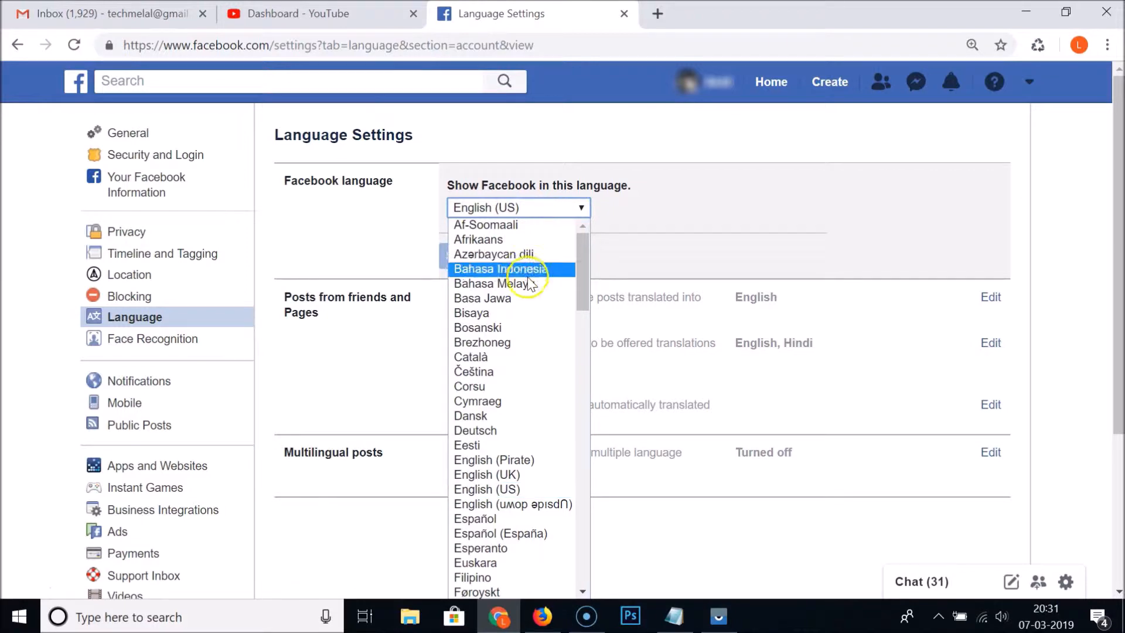
{"action": "scroll", "scroll_direction": "down", "scroll_amount": 3}
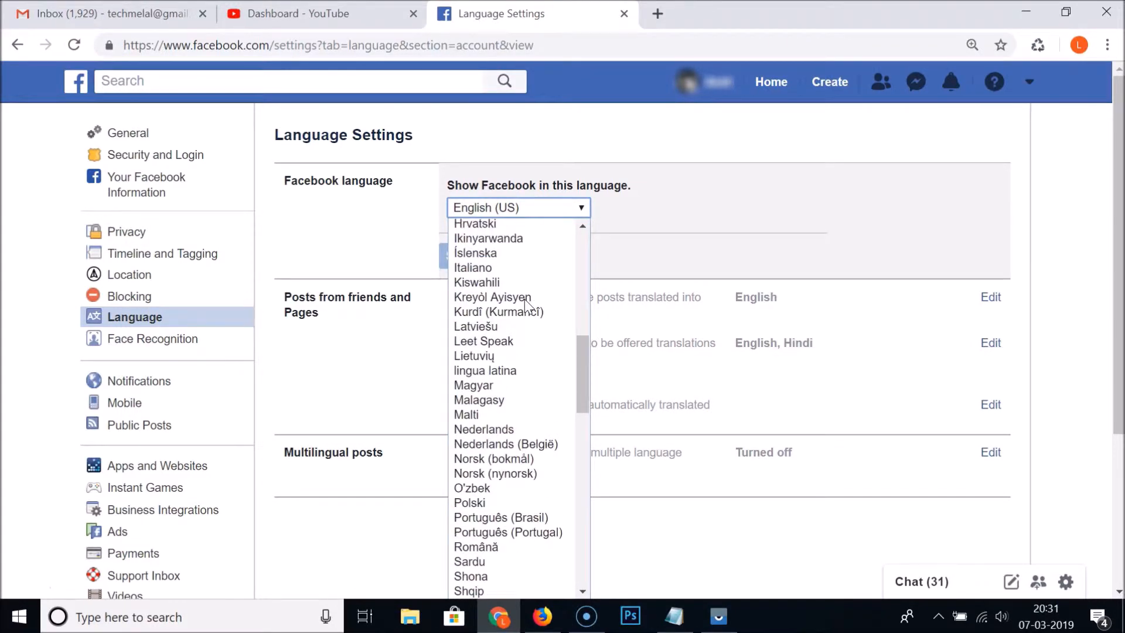
{"action": "mouse_move", "coordinate": [473, 357]}
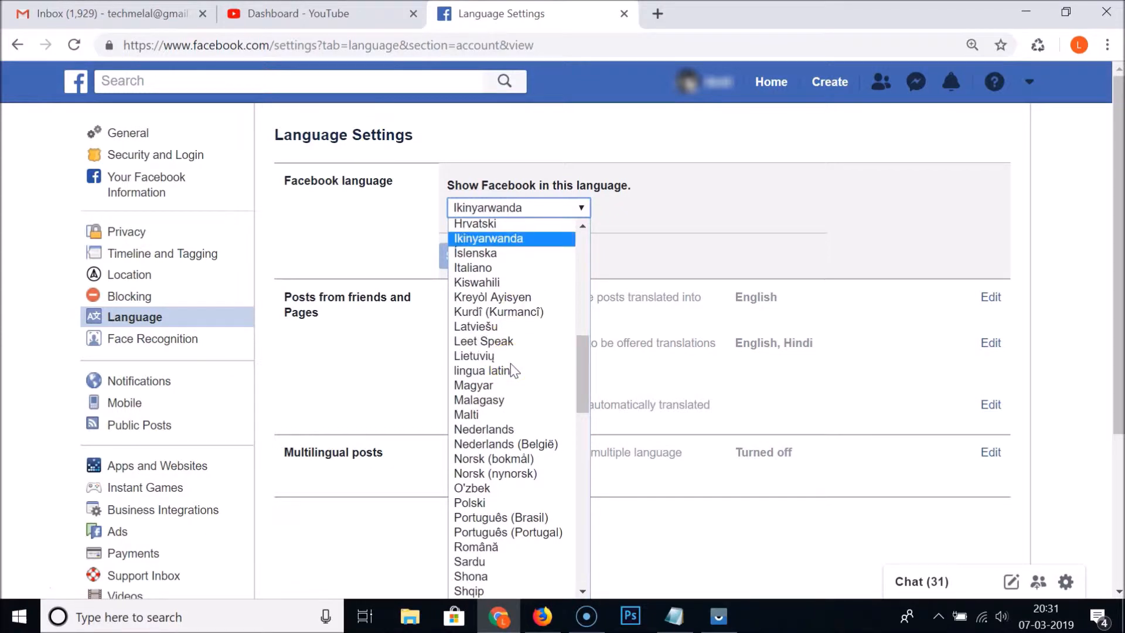
{"action": "mouse_move", "coordinate": [507, 267]}
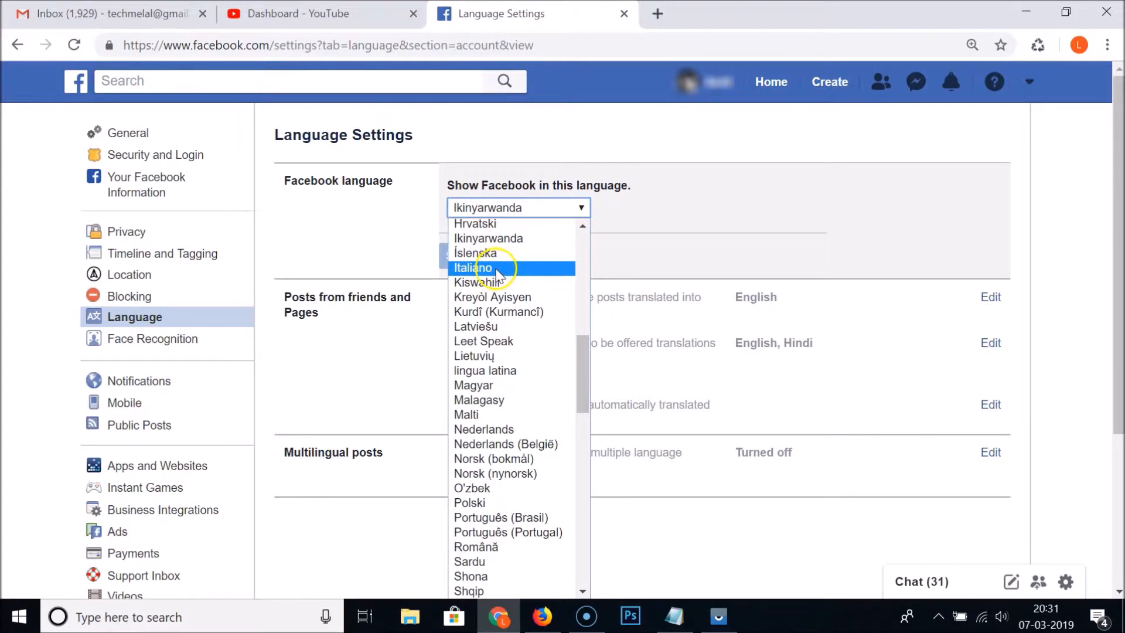
{"action": "left_click", "coordinate": [472, 267]}
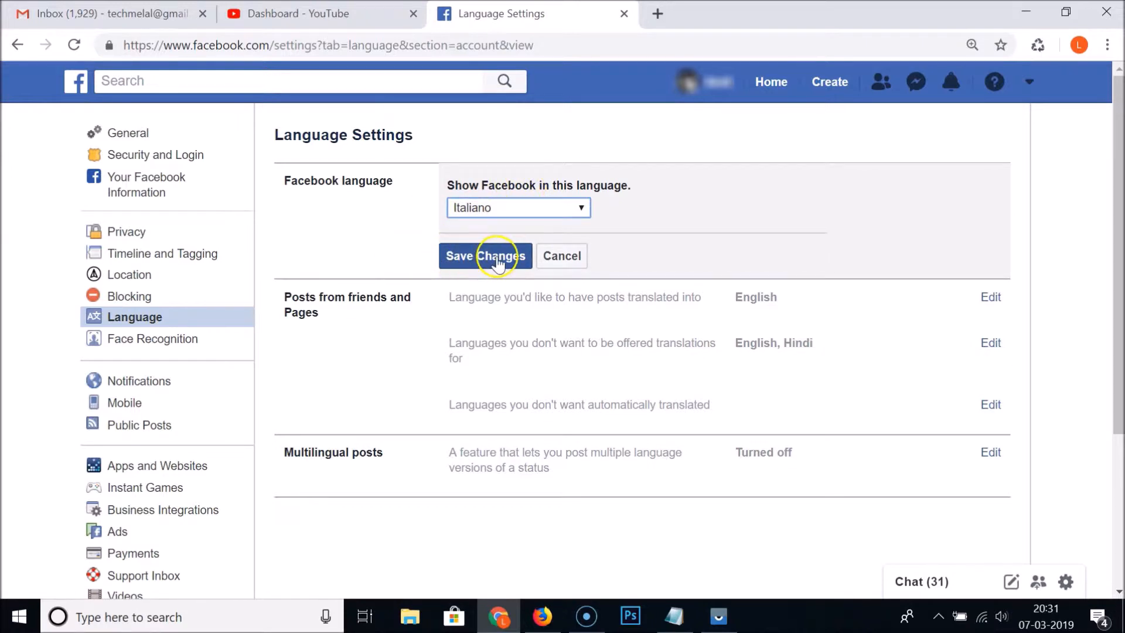
Save Italiano as the Facebook language so the settings page switches to Italian.
{"action": "left_click", "coordinate": [486, 256]}
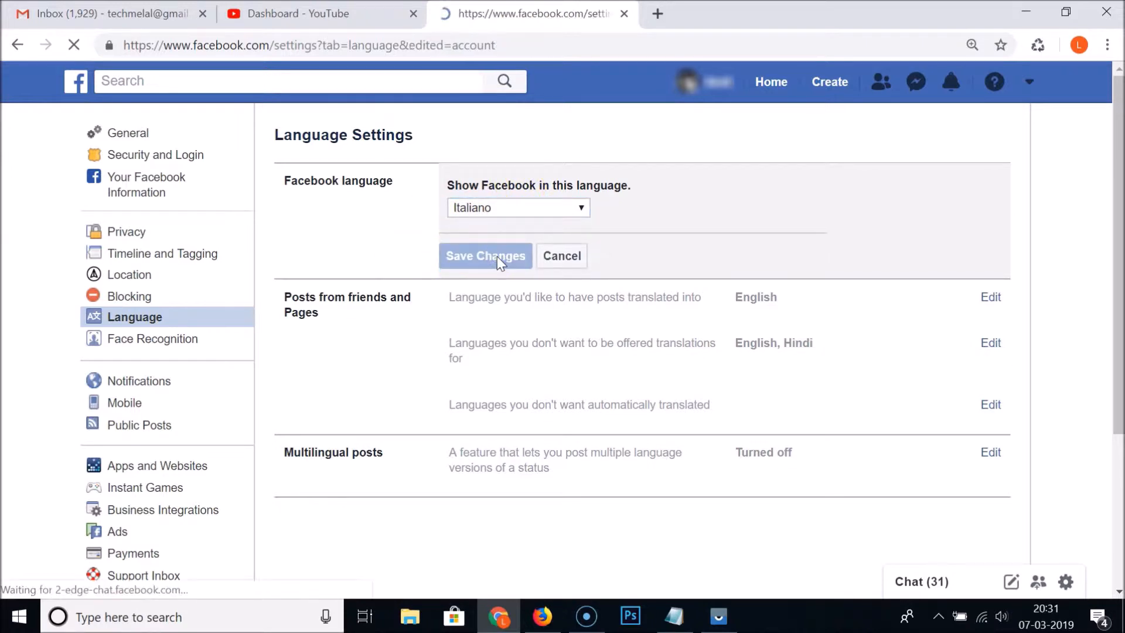
{"action": "left_click", "coordinate": [485, 257]}
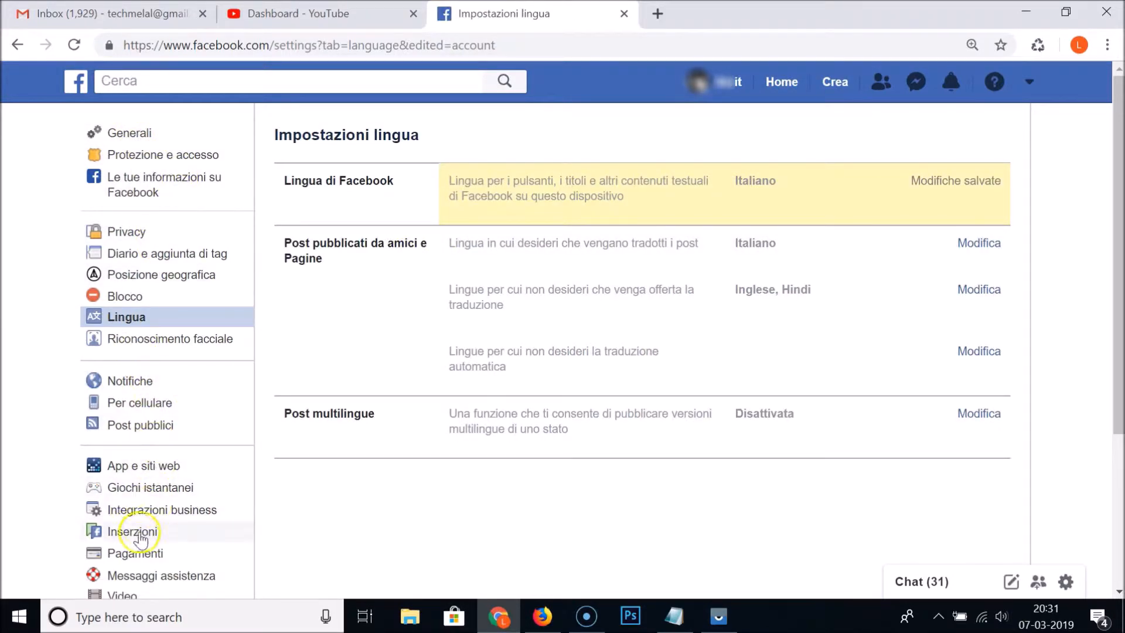
{"action": "mouse_move", "coordinate": [527, 243]}
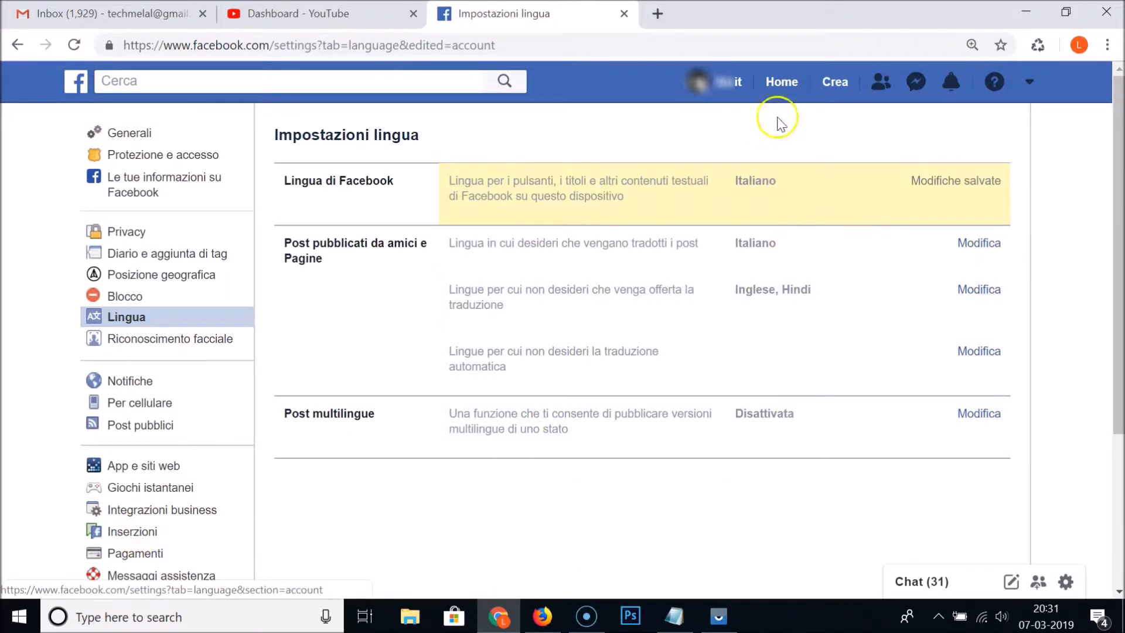
{"action": "left_click", "coordinate": [781, 81]}
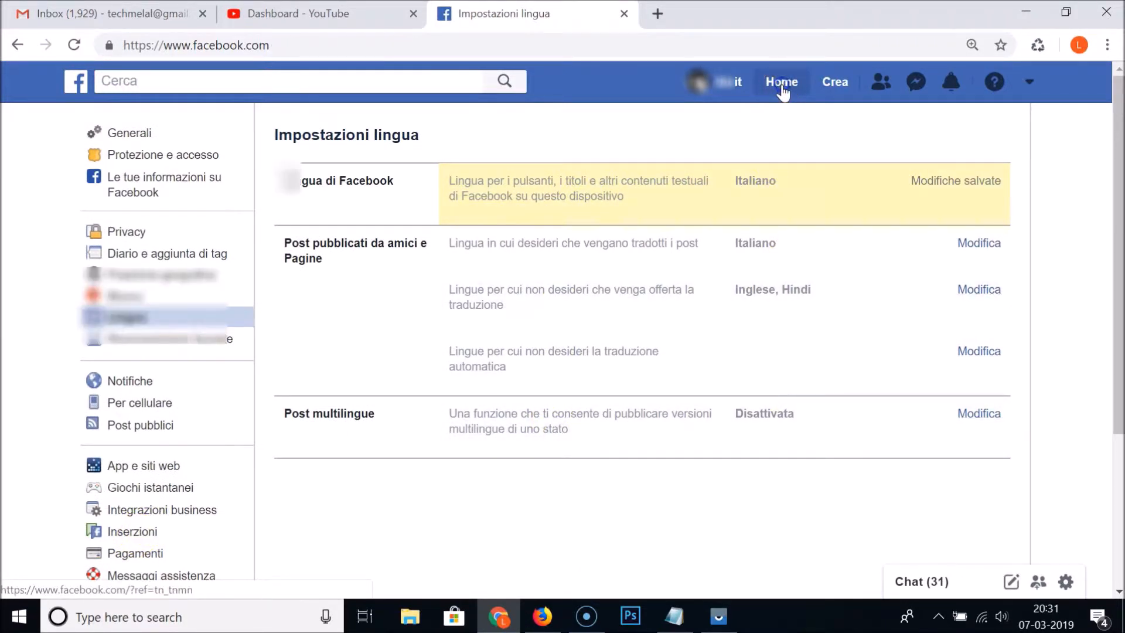
Return to the Home news feed to confirm the interface reads in Italian.
{"action": "left_click", "coordinate": [782, 81]}
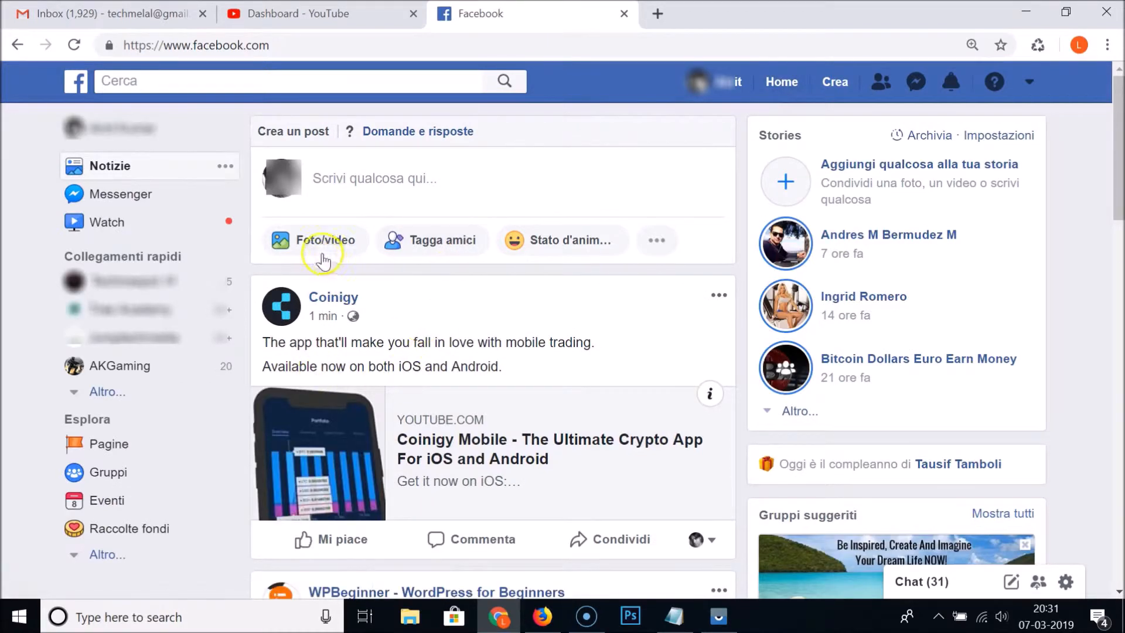
{"action": "mouse_move", "coordinate": [511, 248]}
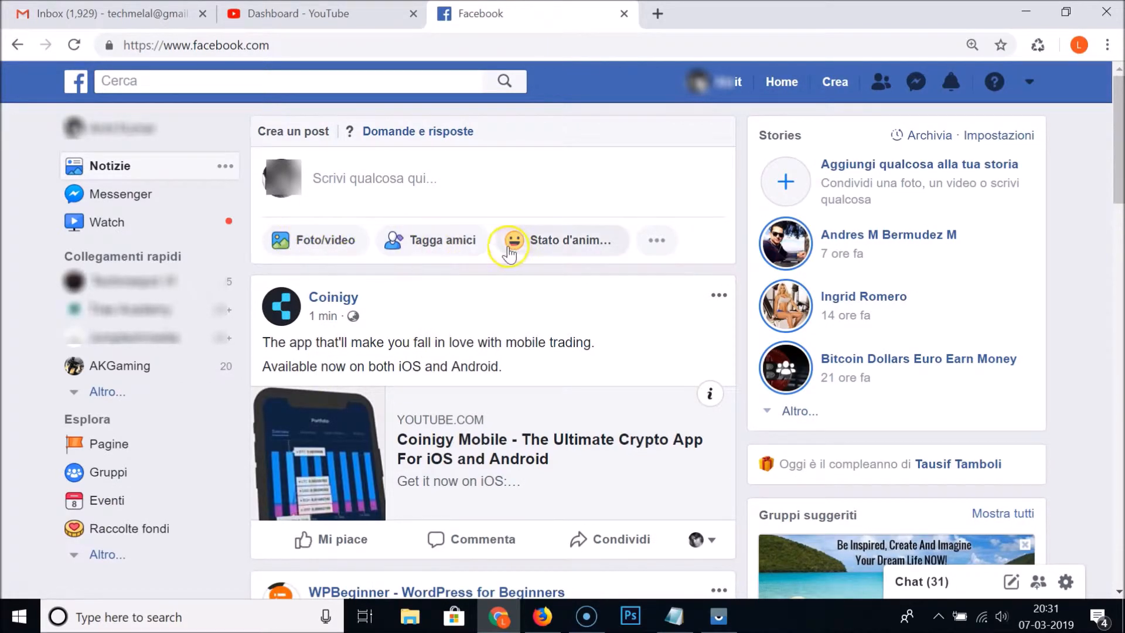
{"action": "mouse_move", "coordinate": [556, 295]}
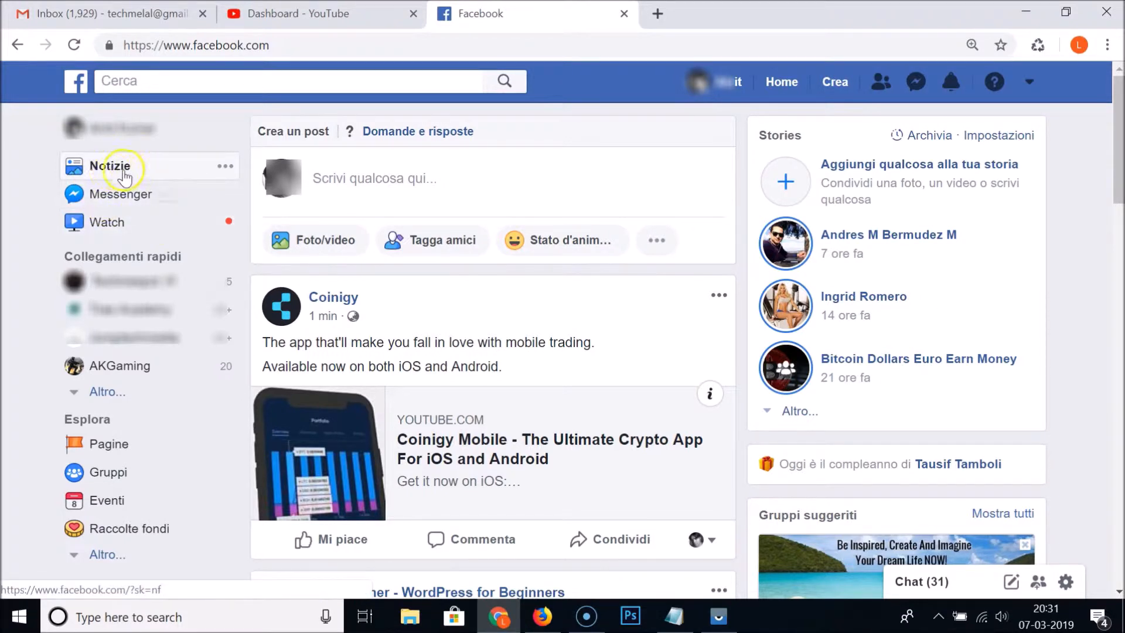
{"action": "mouse_move", "coordinate": [11, 394]}
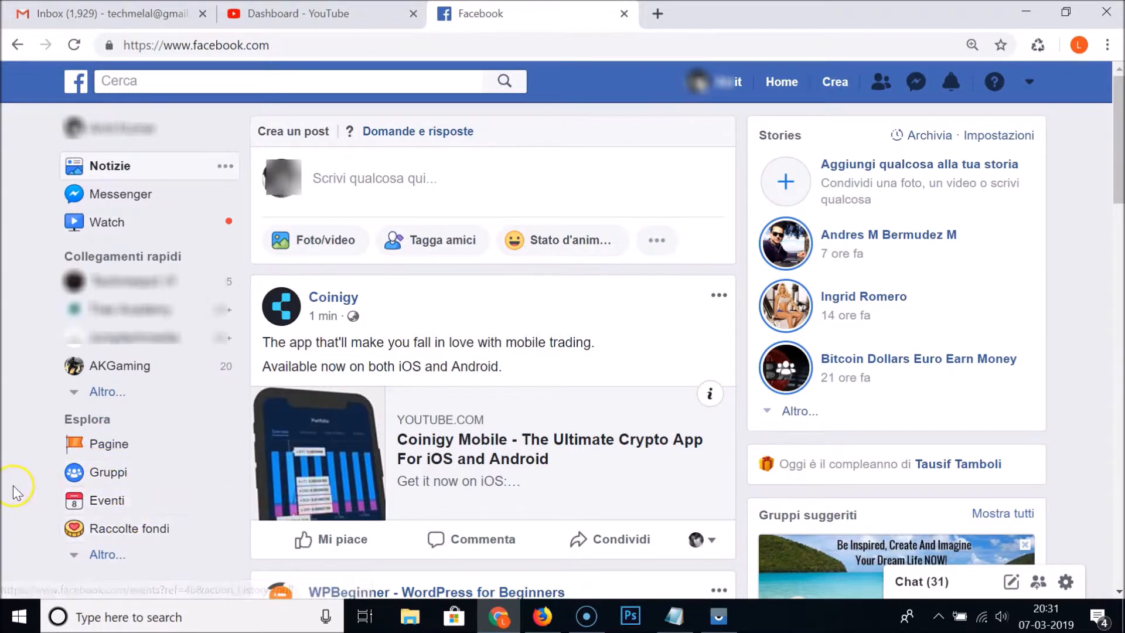
{"action": "mouse_move", "coordinate": [856, 178]}
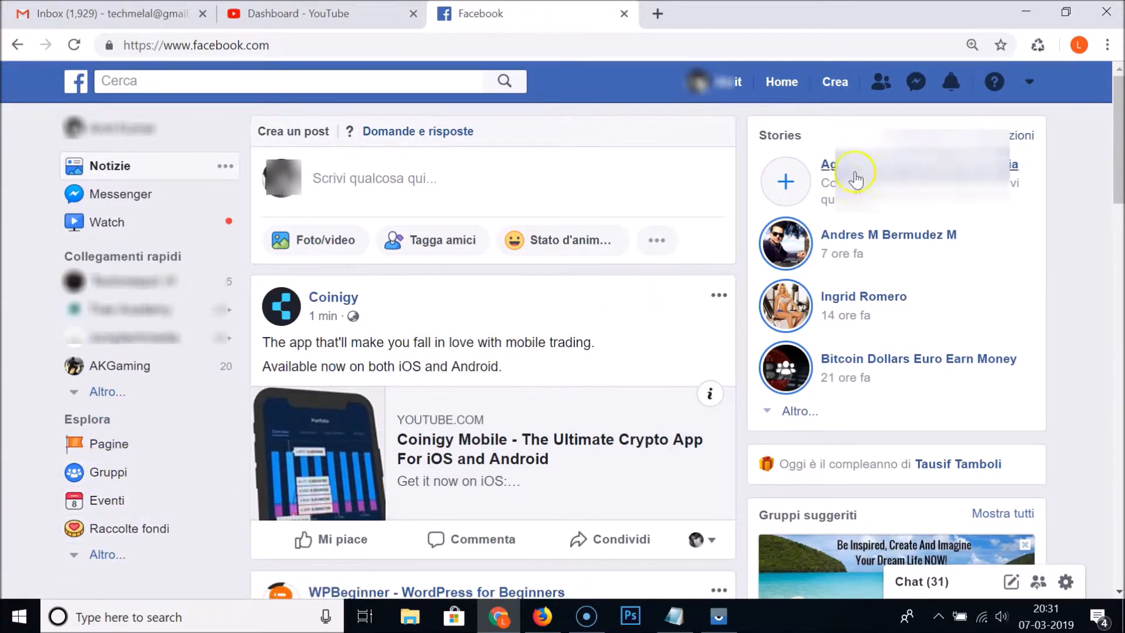
Reach the Lingua settings page via Impostazioni in the account dropdown.
{"action": "left_click", "coordinate": [1029, 81]}
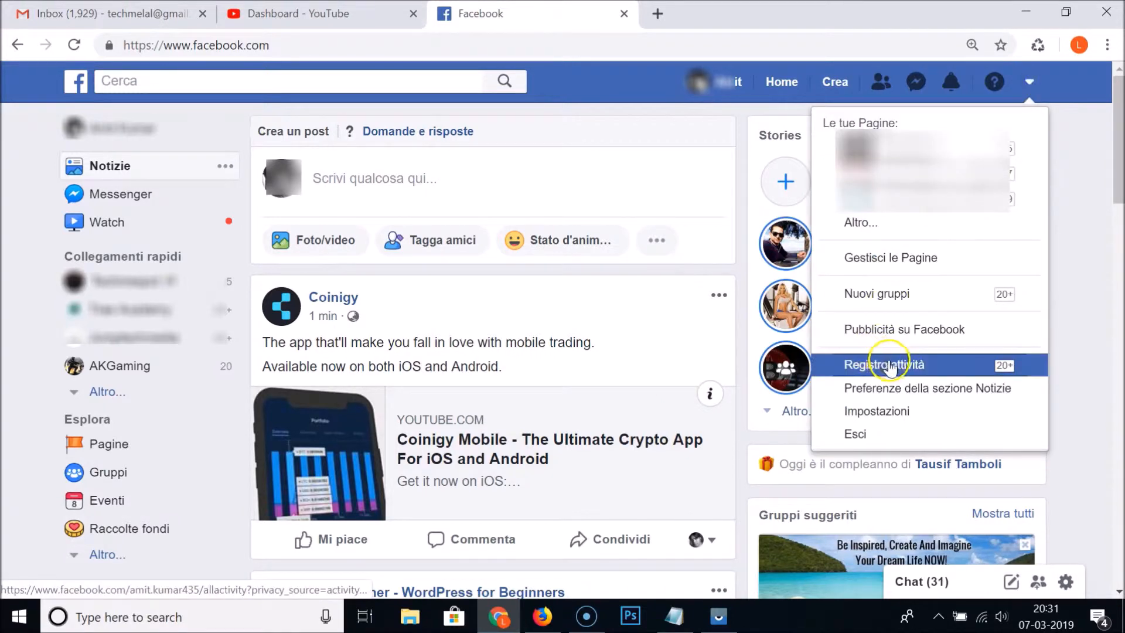
{"action": "left_click", "coordinate": [877, 410]}
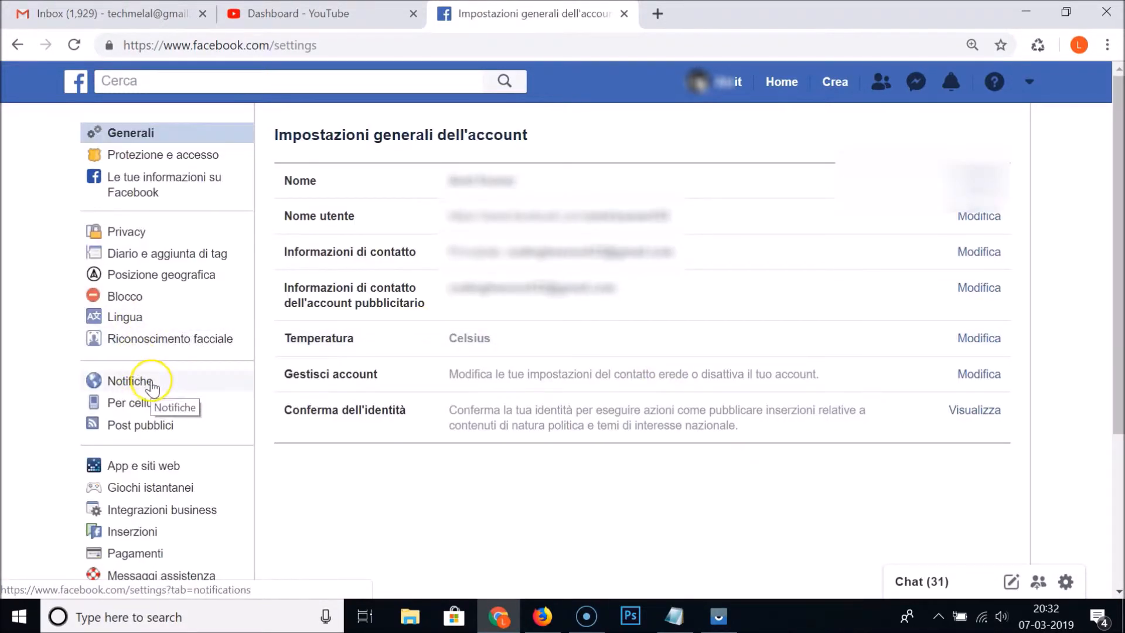
{"action": "left_click", "coordinate": [124, 316]}
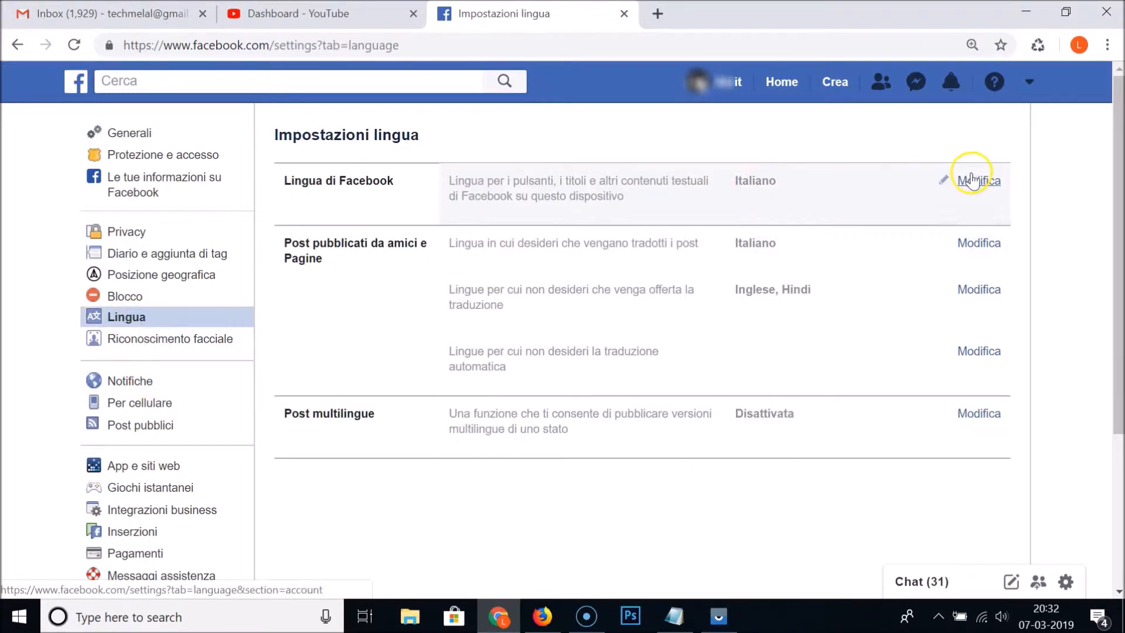
Set Lingua di Facebook back to English (US) and save the change.
{"action": "left_click", "coordinate": [979, 180]}
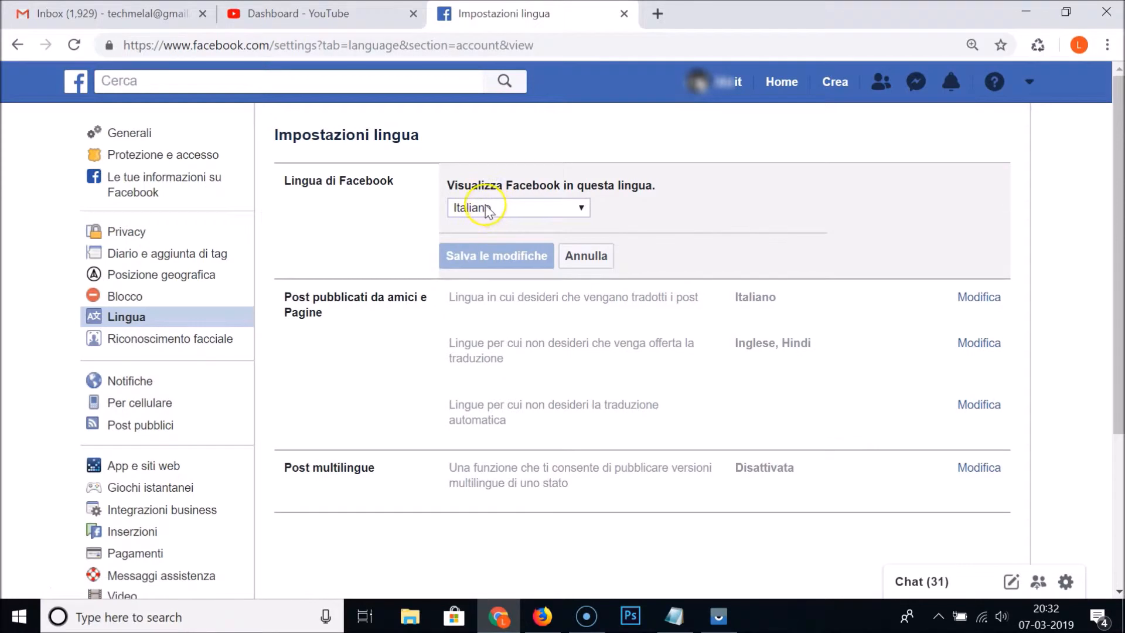
{"action": "left_click", "coordinate": [517, 208]}
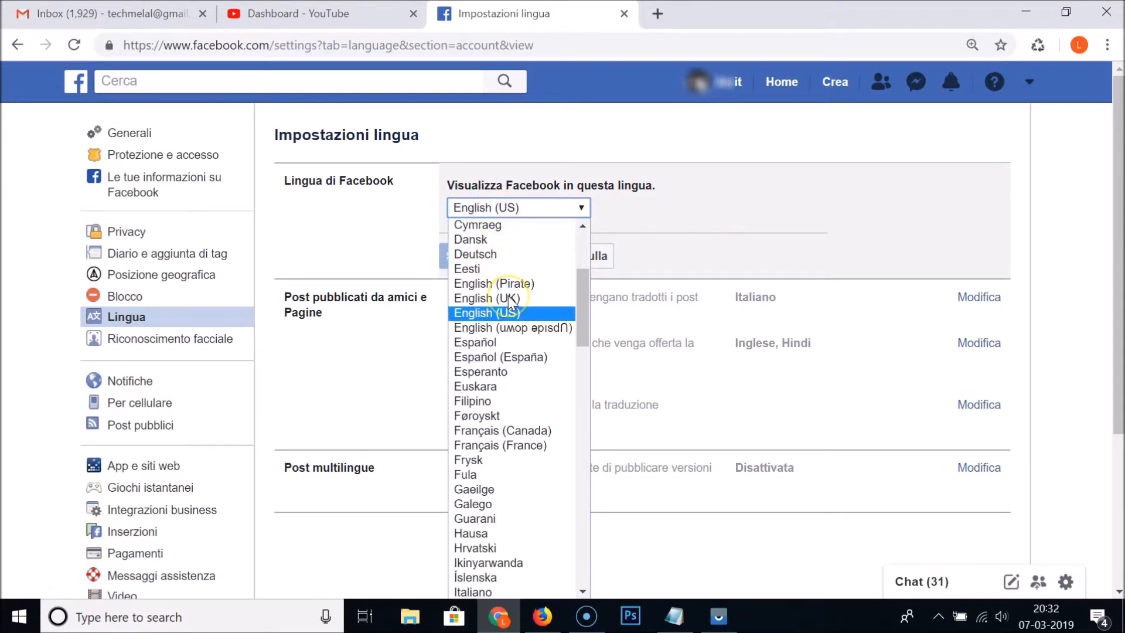
{"action": "left_click", "coordinate": [485, 313]}
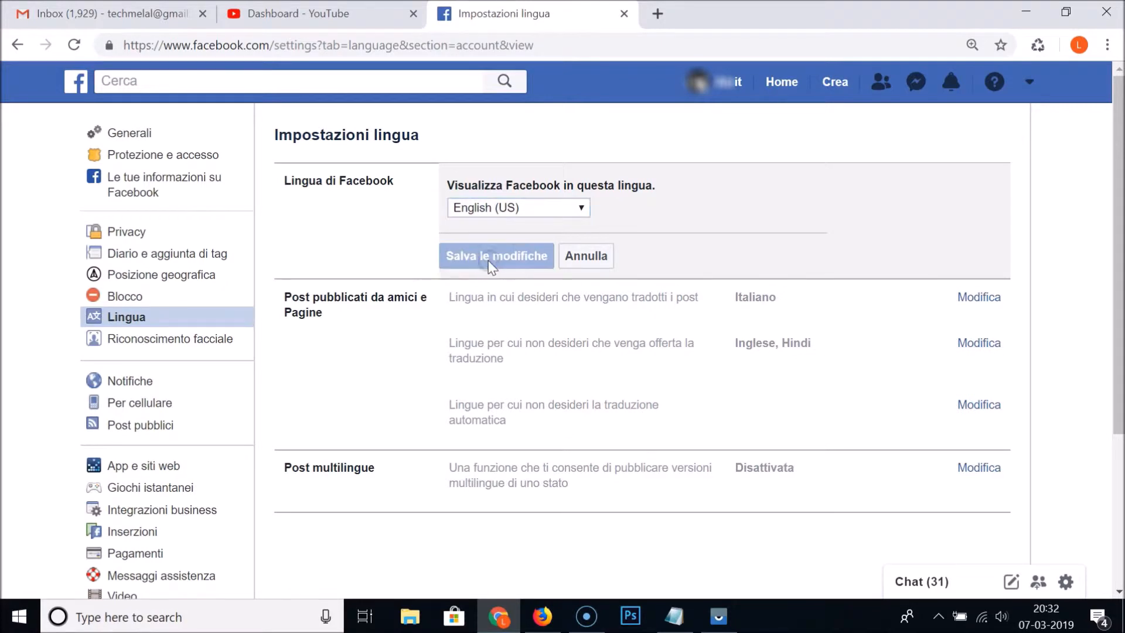
{"action": "left_click", "coordinate": [497, 255]}
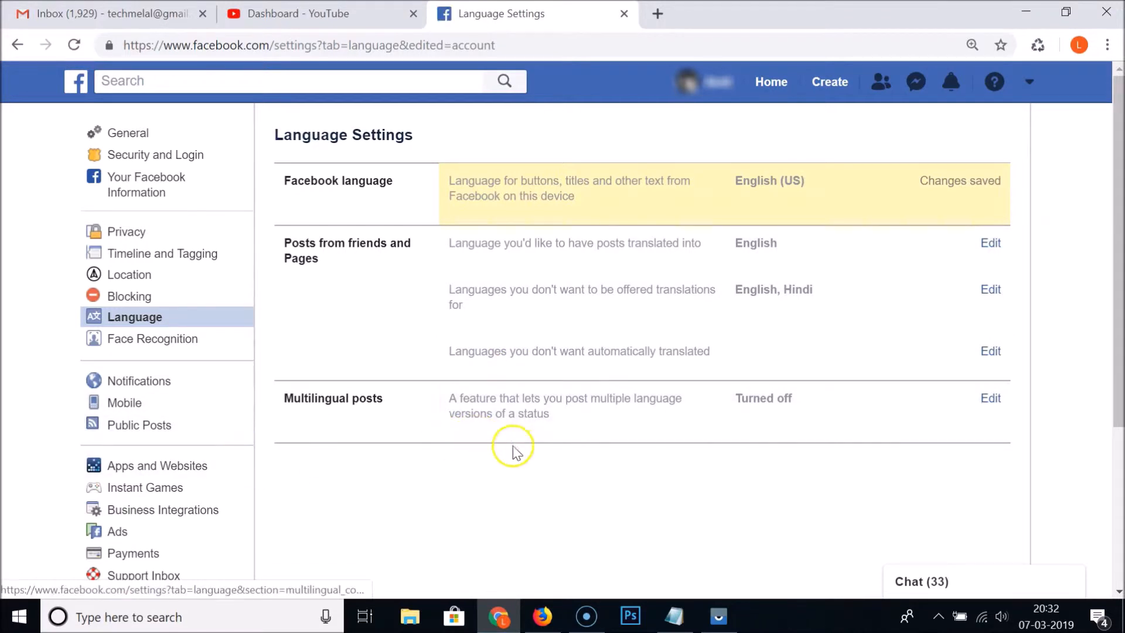
{"action": "mouse_move", "coordinate": [487, 402]}
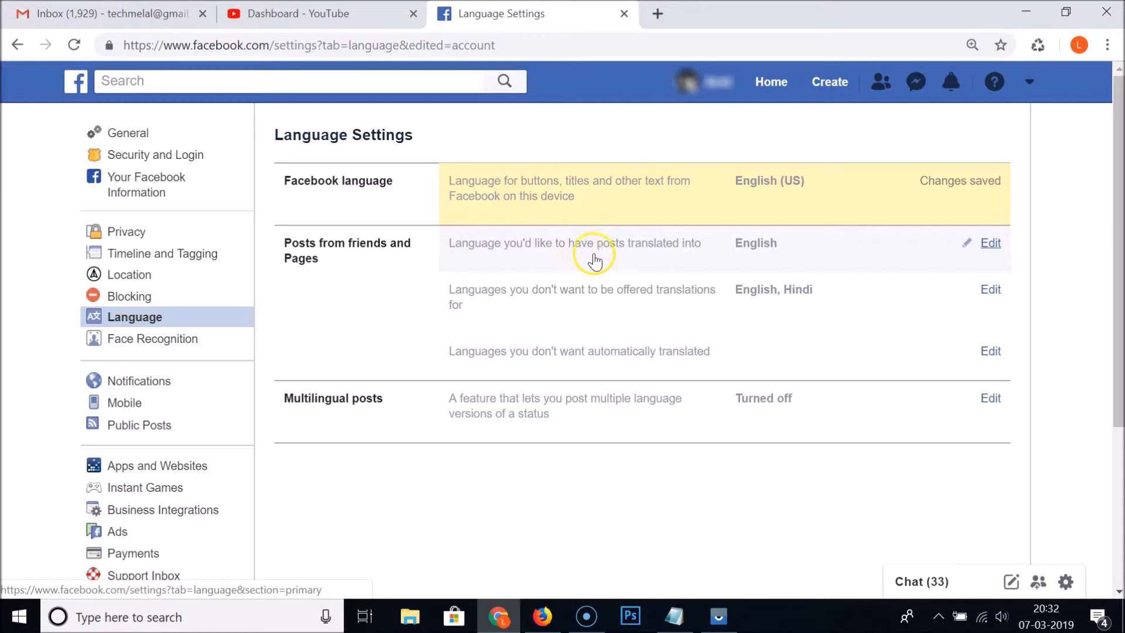
{"action": "mouse_move", "coordinate": [699, 253]}
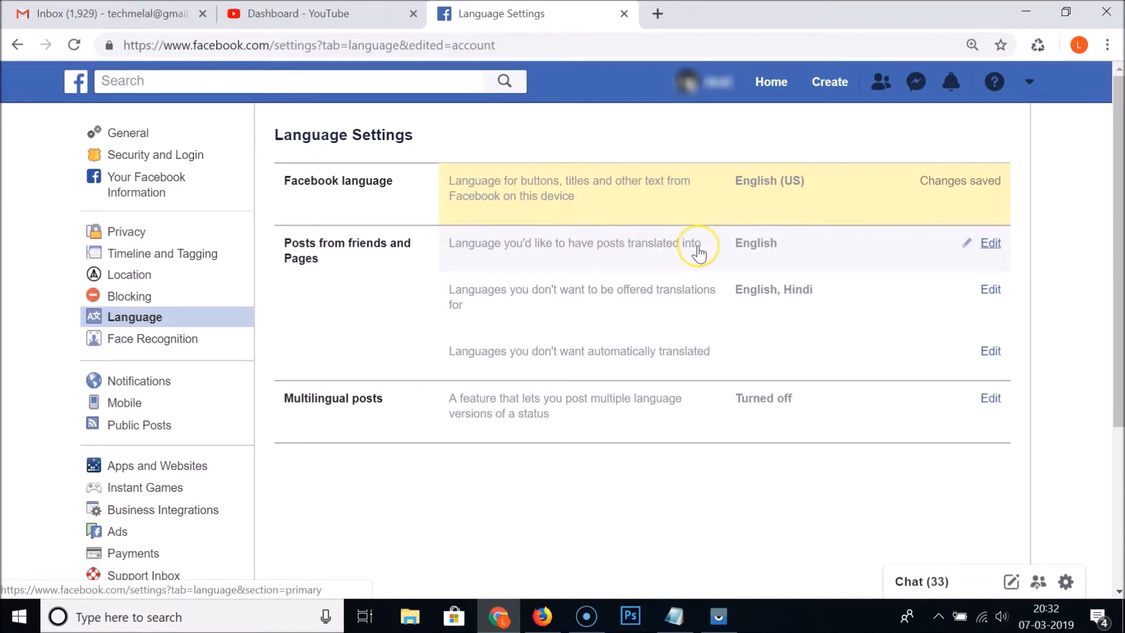
{"action": "mouse_move", "coordinate": [753, 243]}
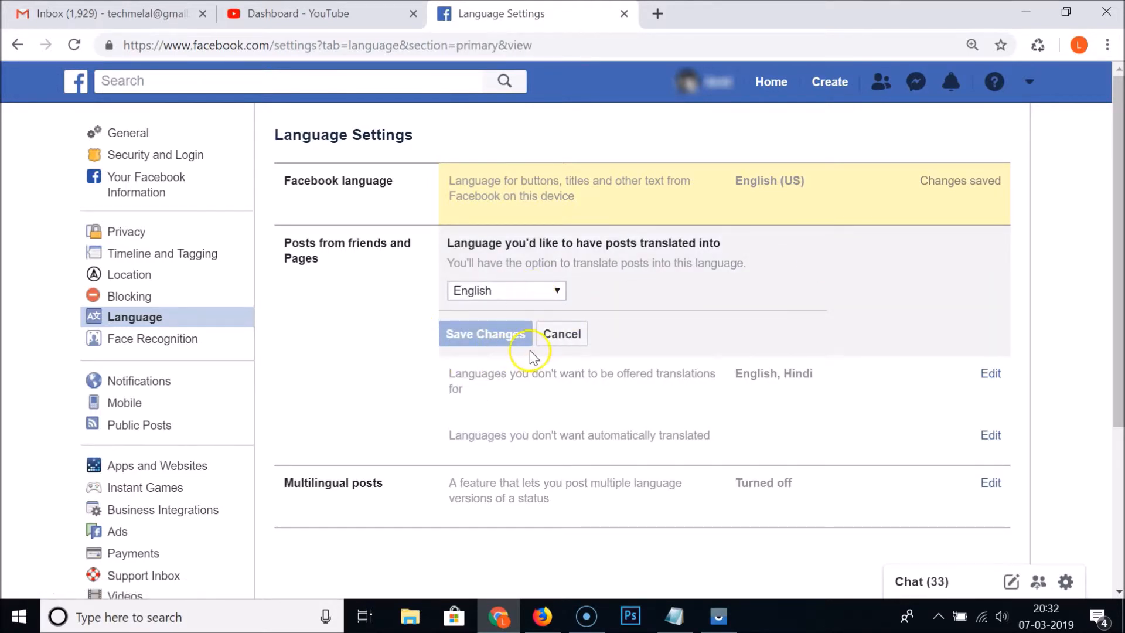
{"action": "left_click", "coordinate": [484, 334]}
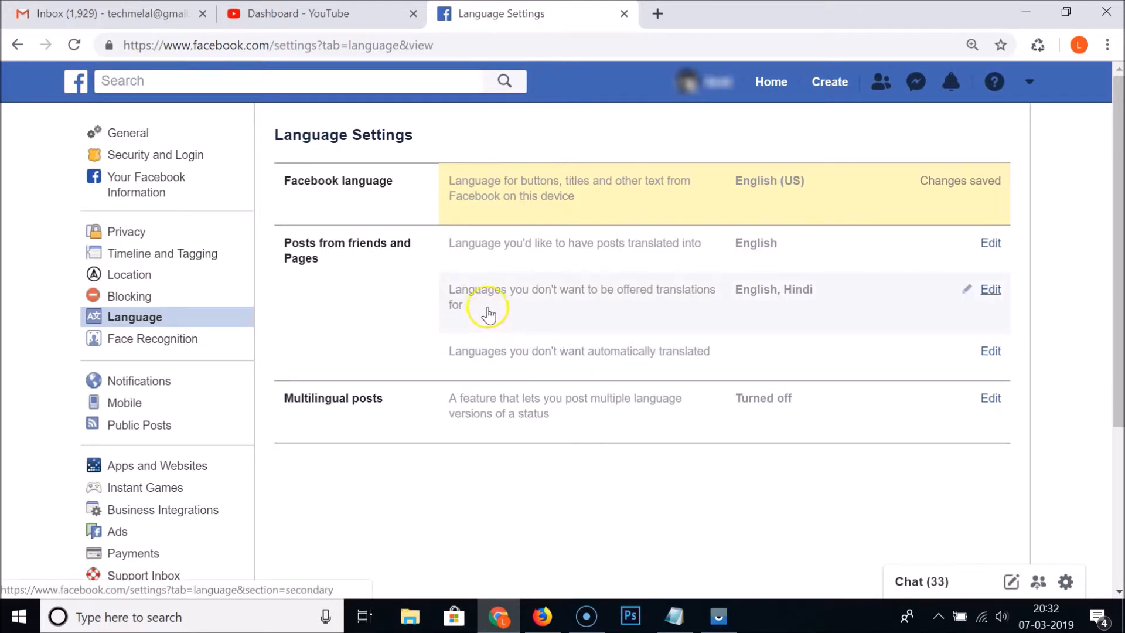
{"action": "mouse_move", "coordinate": [679, 305]}
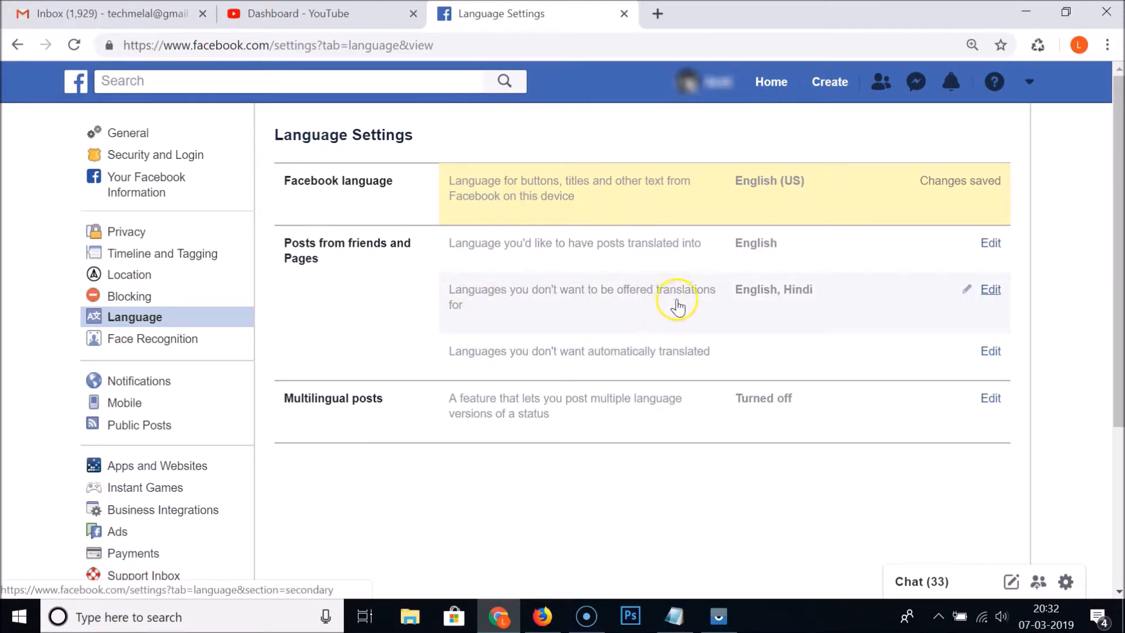
{"action": "mouse_move", "coordinate": [610, 309]}
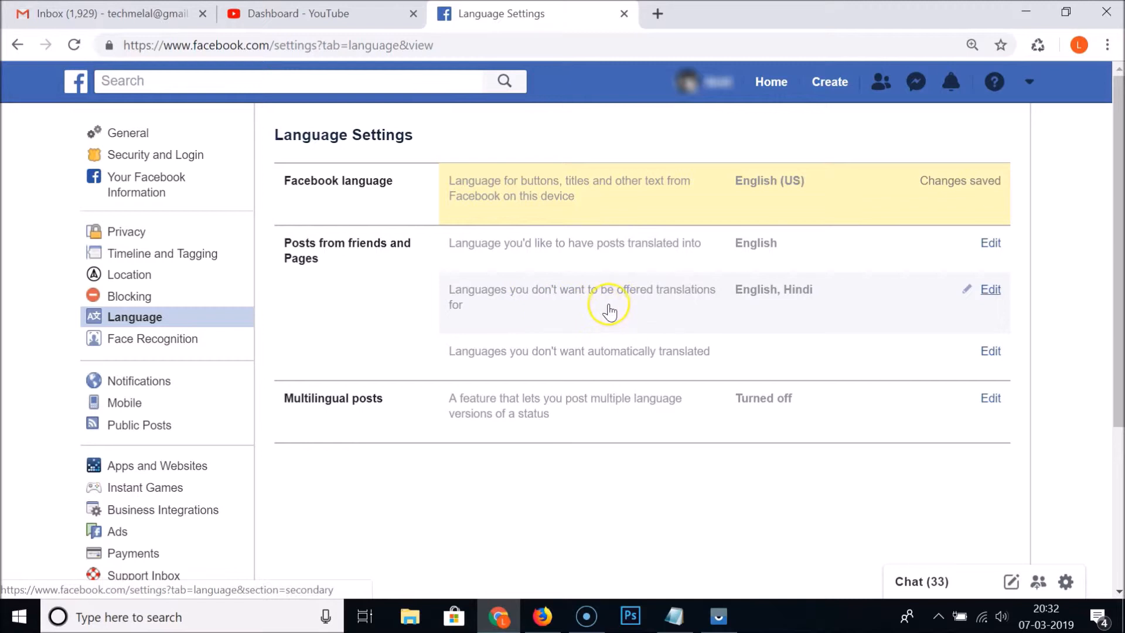
{"action": "mouse_move", "coordinate": [824, 299]}
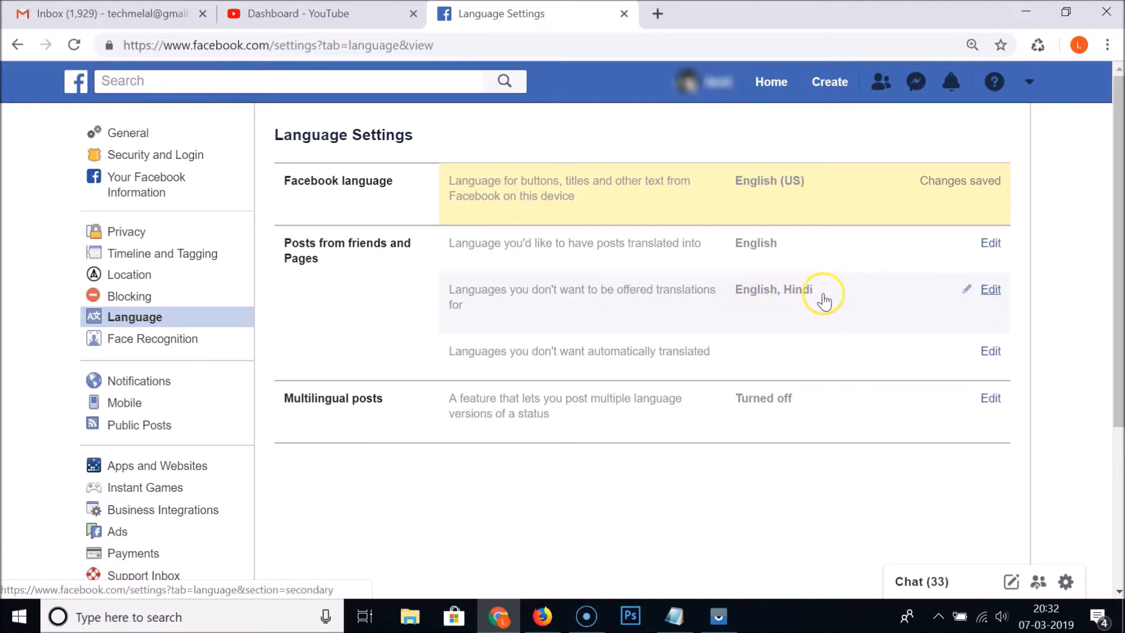
{"action": "mouse_move", "coordinate": [946, 309]}
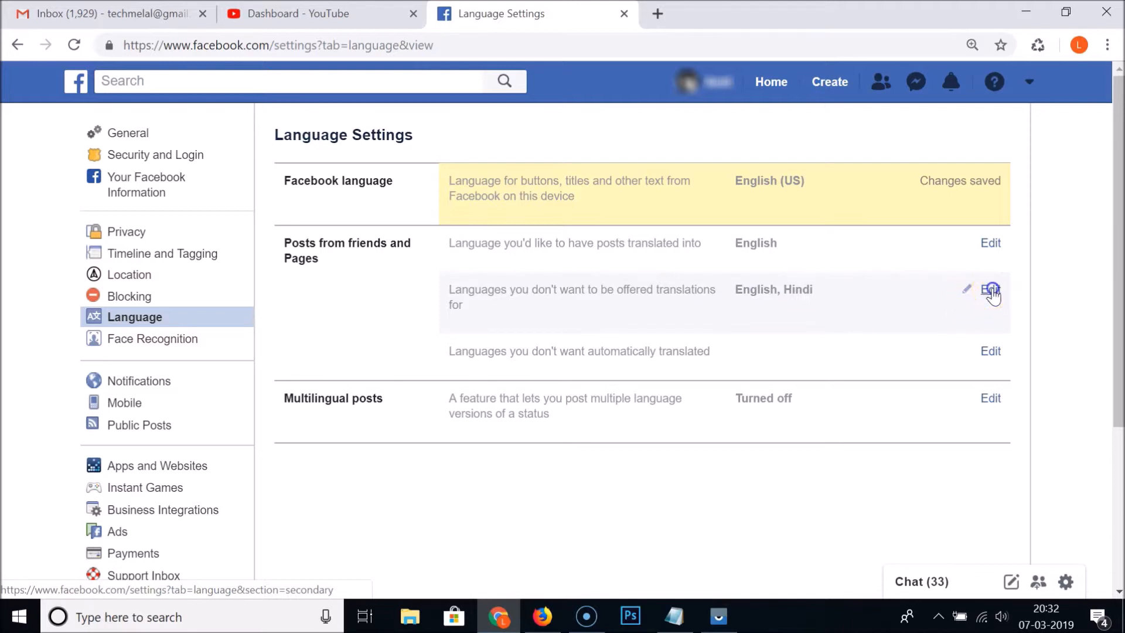
{"action": "left_click", "coordinate": [991, 290]}
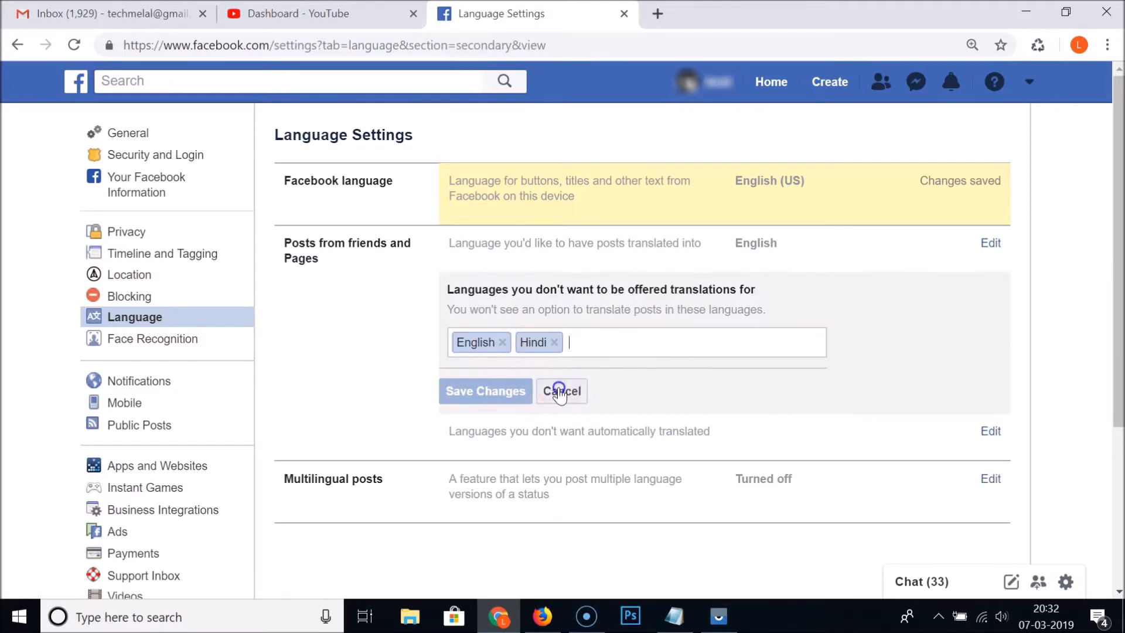
{"action": "left_click", "coordinate": [486, 391]}
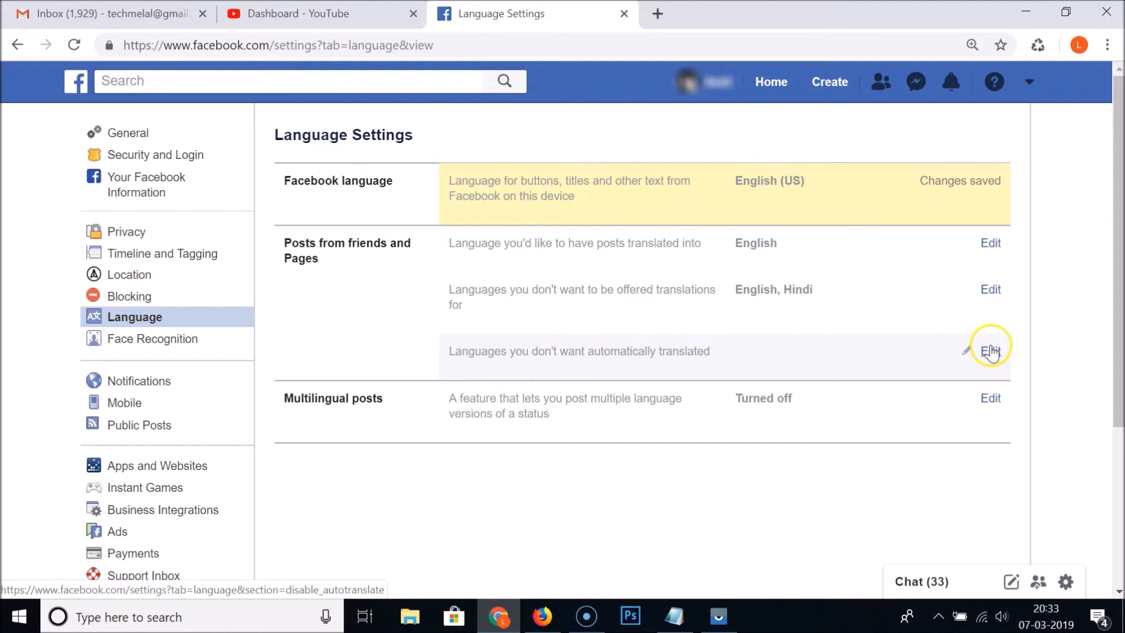
{"action": "left_click", "coordinate": [992, 351]}
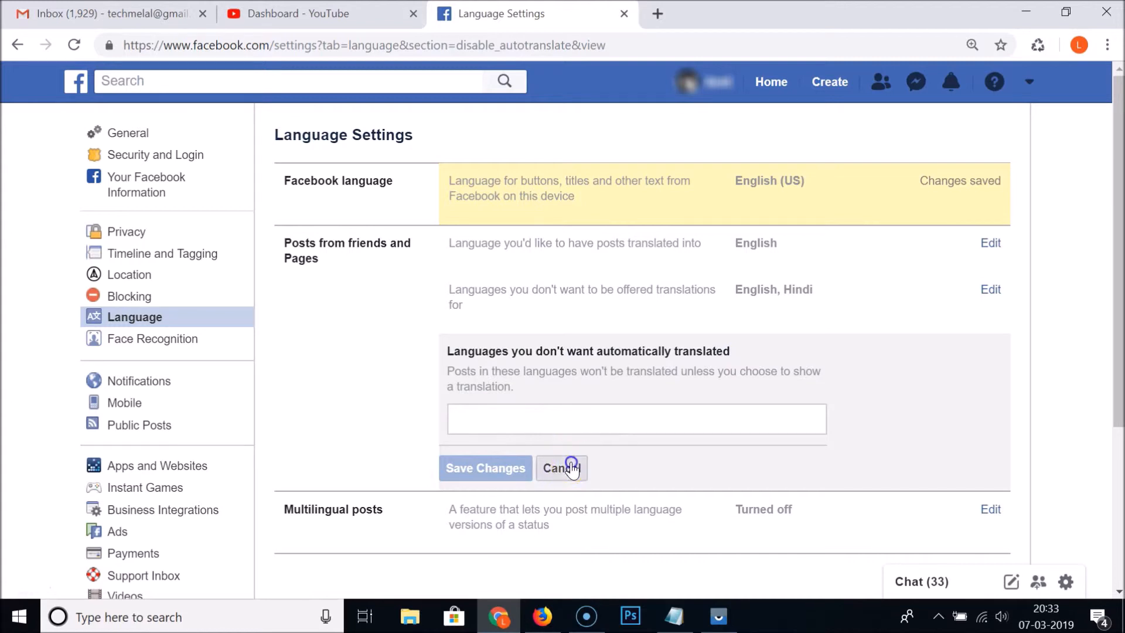
{"action": "left_click", "coordinate": [561, 468]}
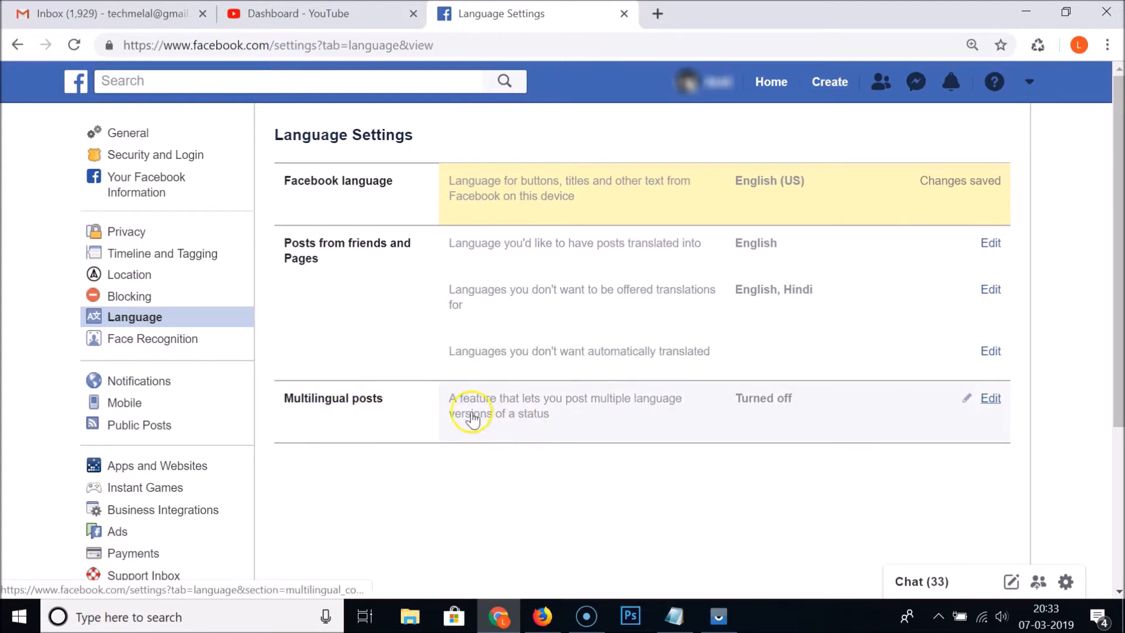
{"action": "mouse_move", "coordinate": [574, 414]}
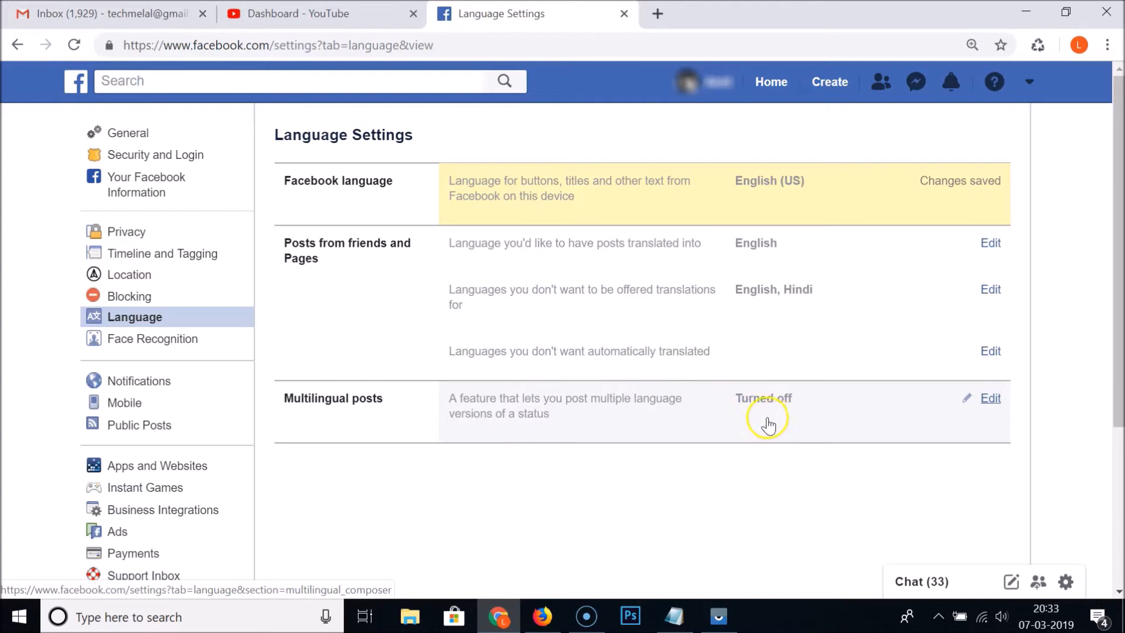
{"action": "mouse_move", "coordinate": [657, 477]}
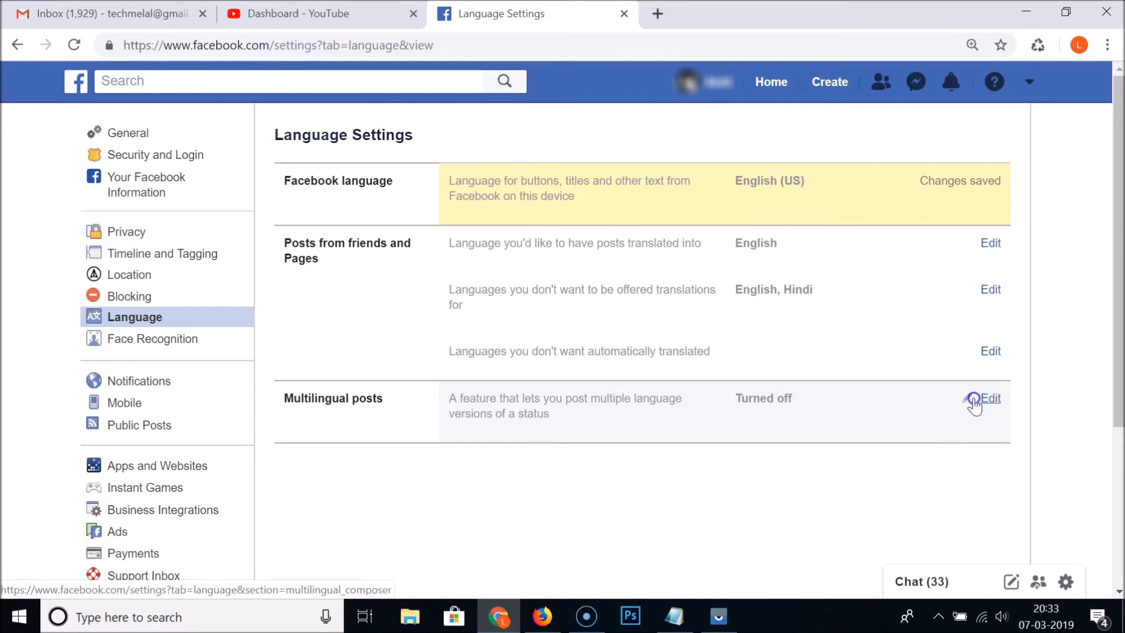
{"action": "left_click", "coordinate": [991, 399]}
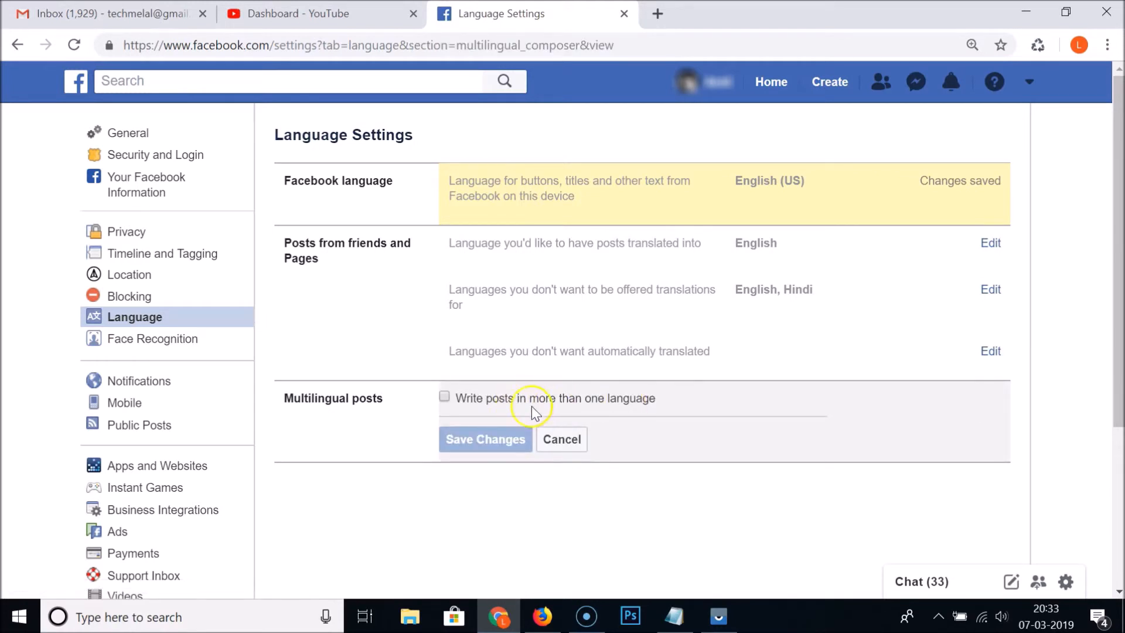
{"action": "left_click", "coordinate": [445, 399]}
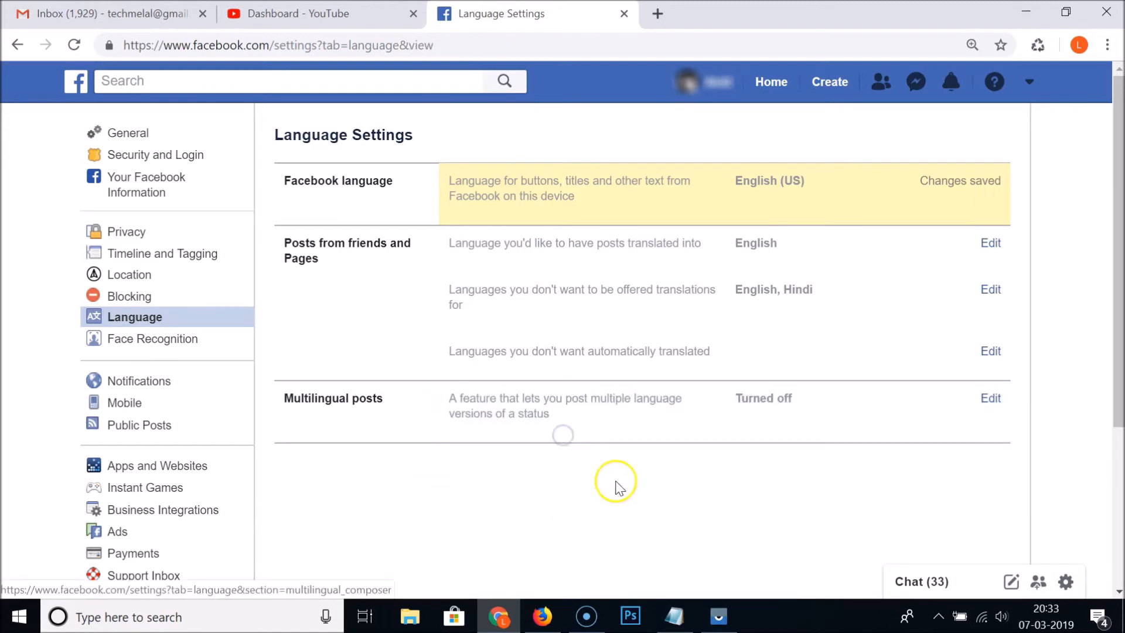
{"action": "mouse_move", "coordinate": [468, 238]}
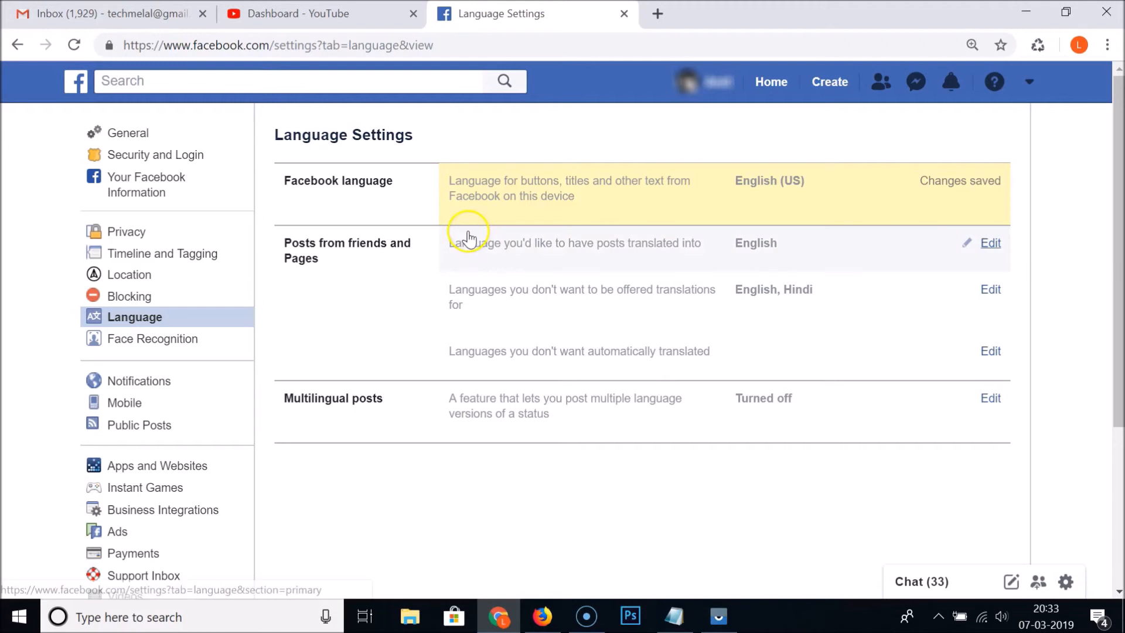
{"action": "mouse_move", "coordinate": [591, 156]}
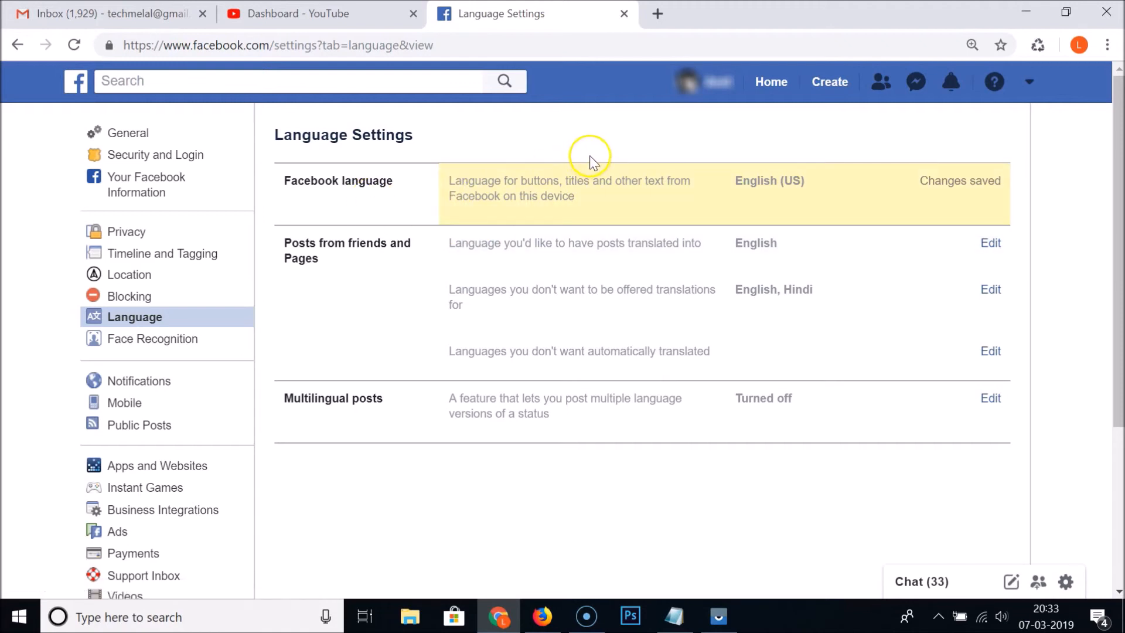